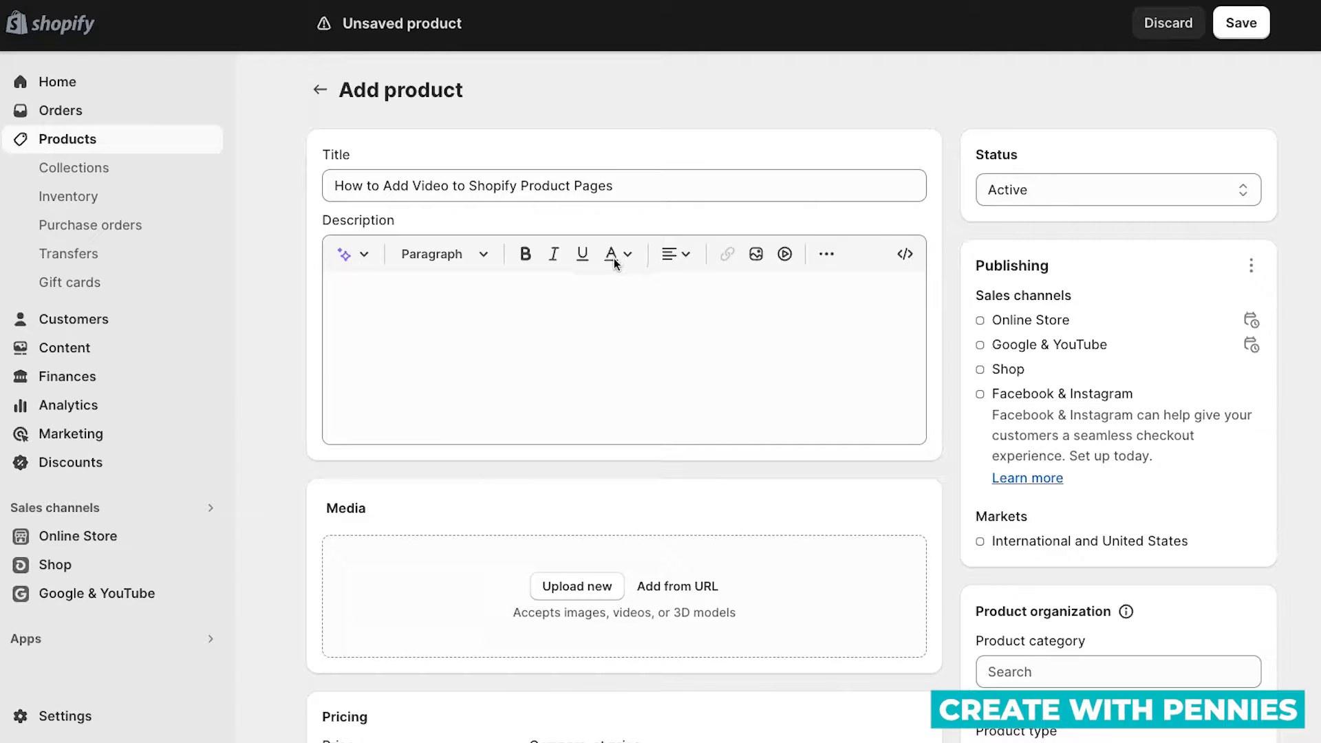
# Upload the savings challenge video file into the product's Media section
pyautogui.scroll(-3)
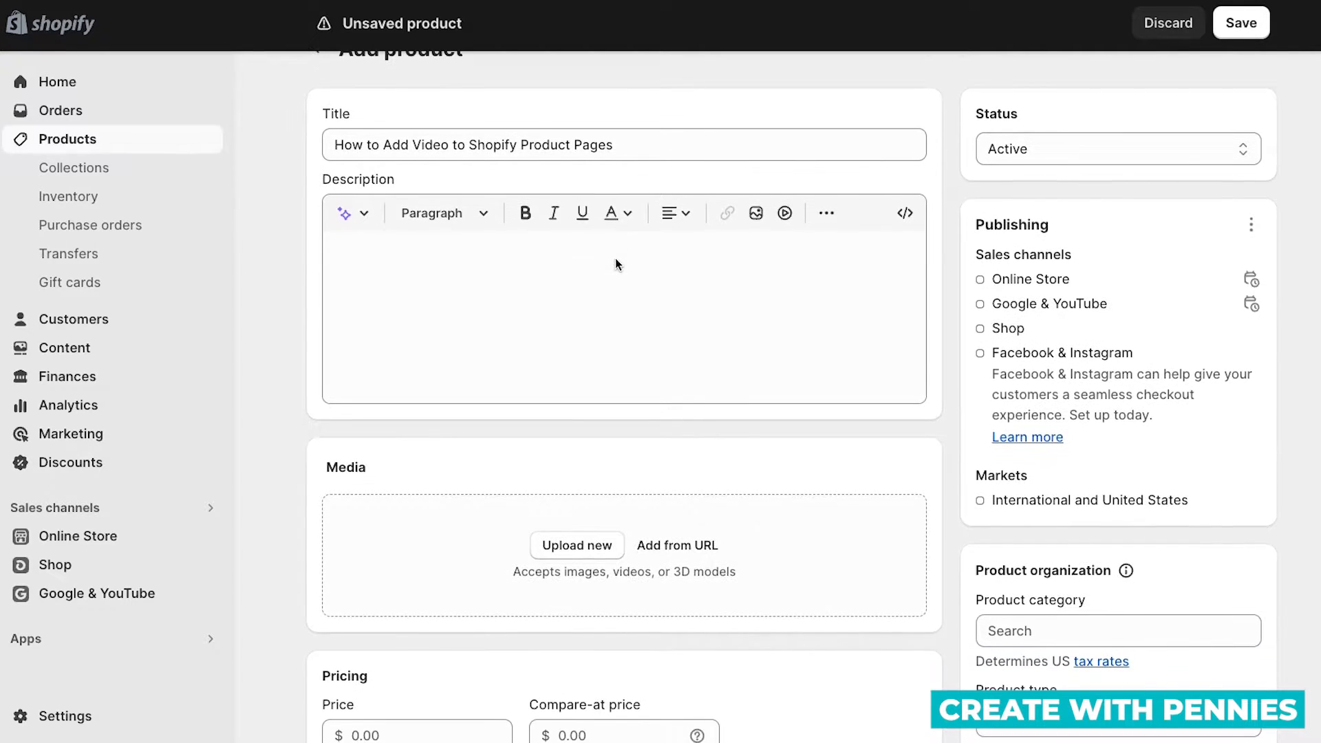
pyautogui.scroll(-3)
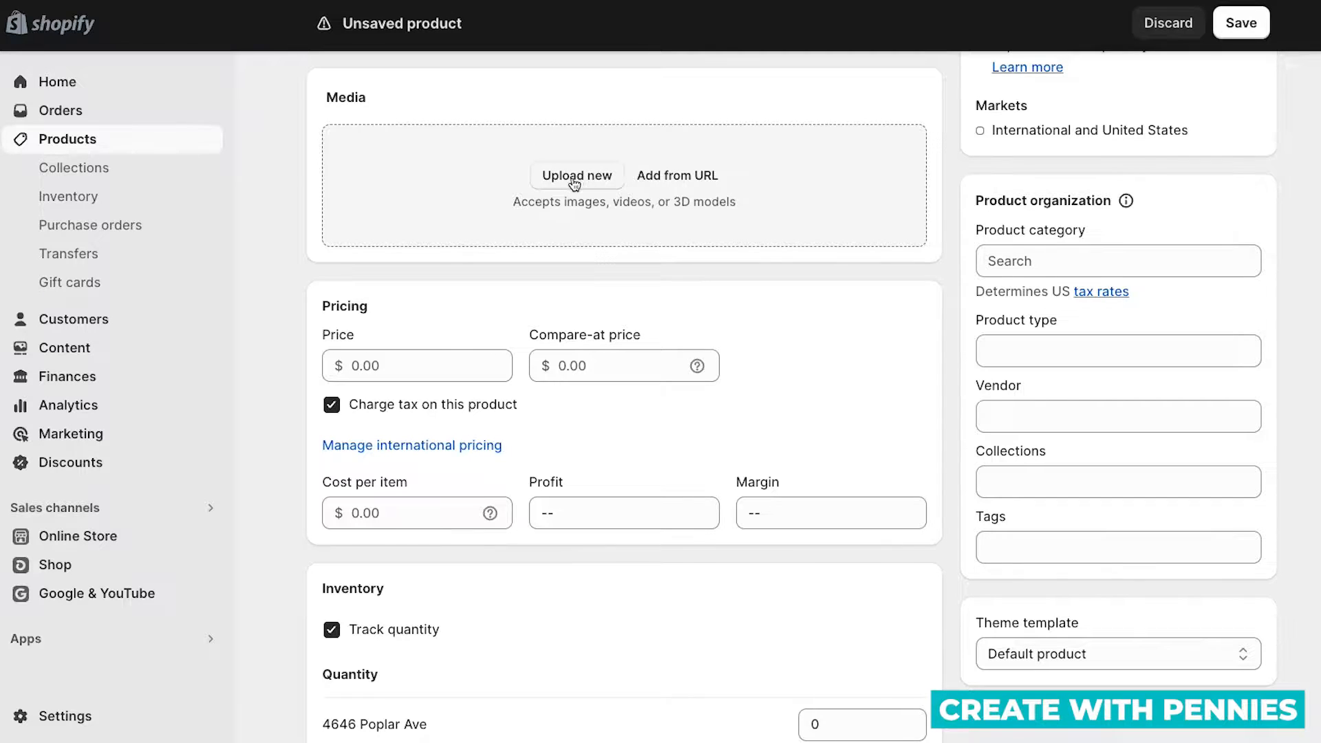
pyautogui.click(577, 176)
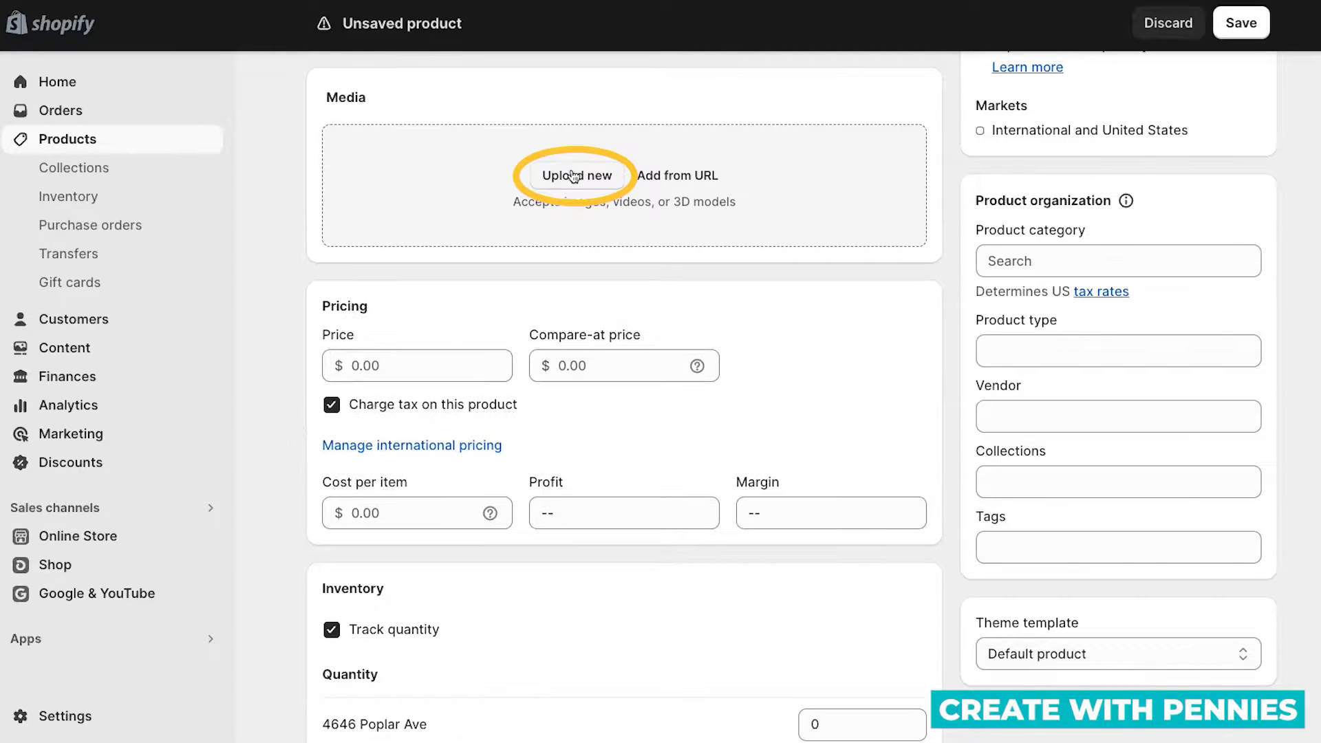
pyautogui.click(577, 175)
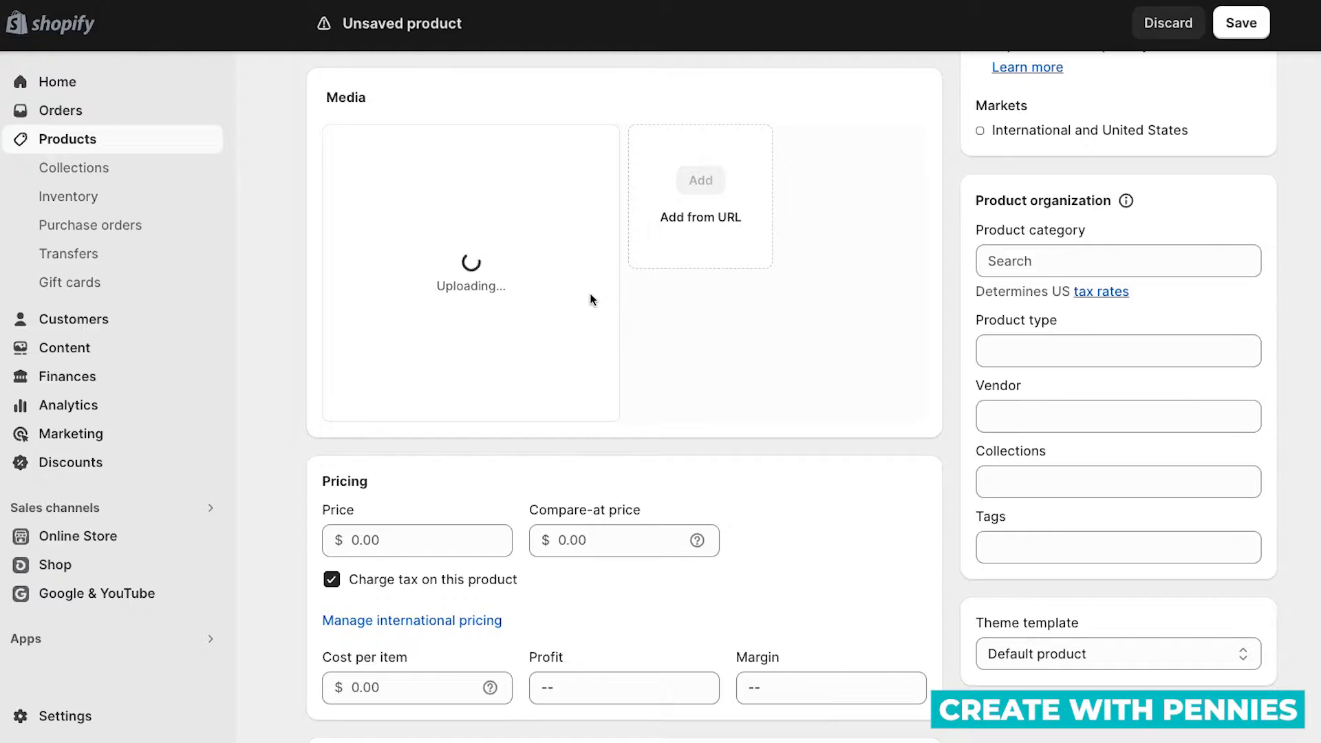
pyautogui.moveTo(597, 300)
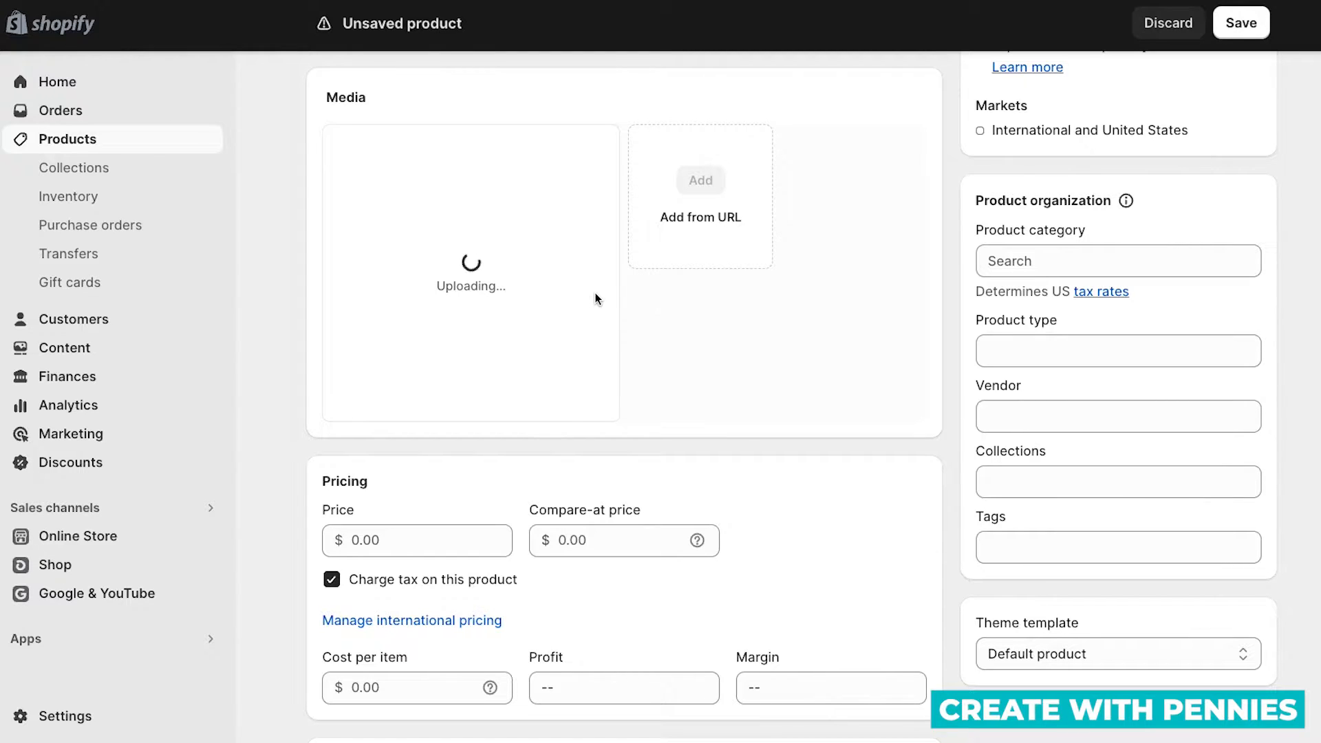
pyautogui.moveTo(664, 319)
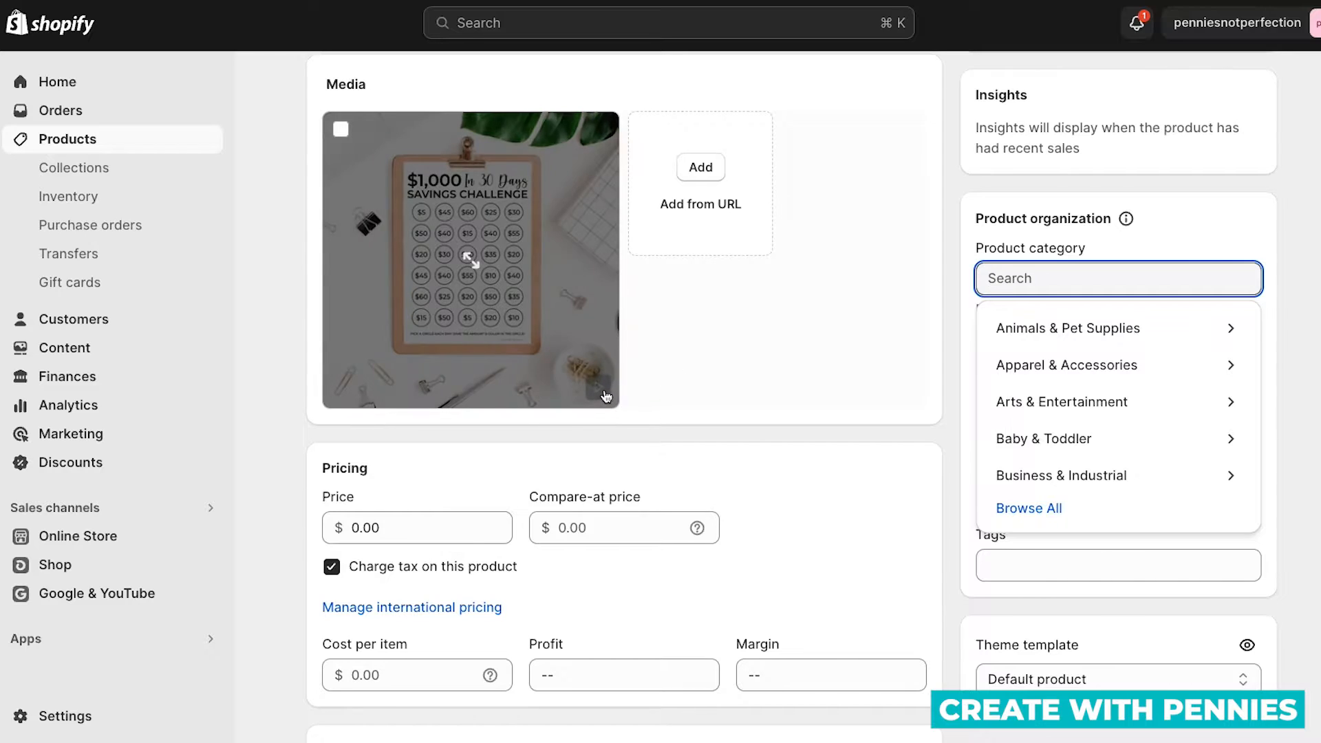
pyautogui.click(470, 260)
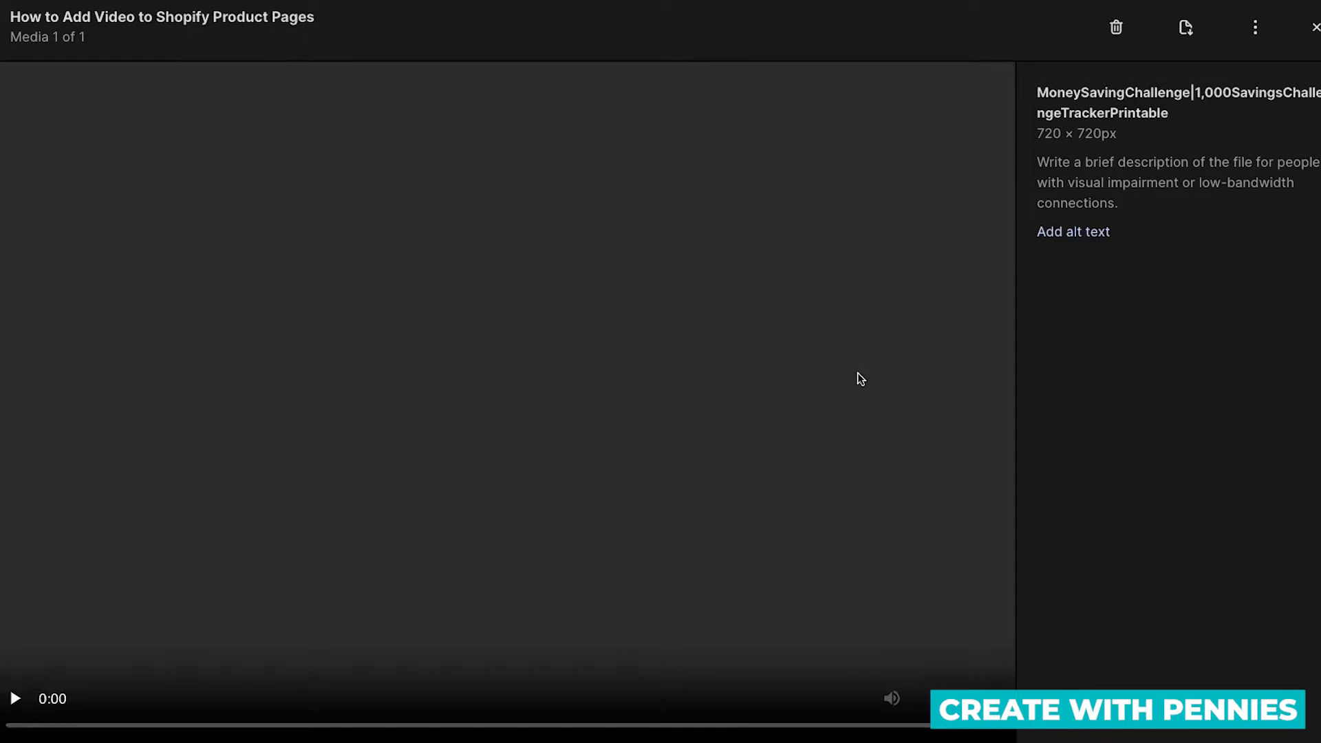
pyautogui.click(15, 697)
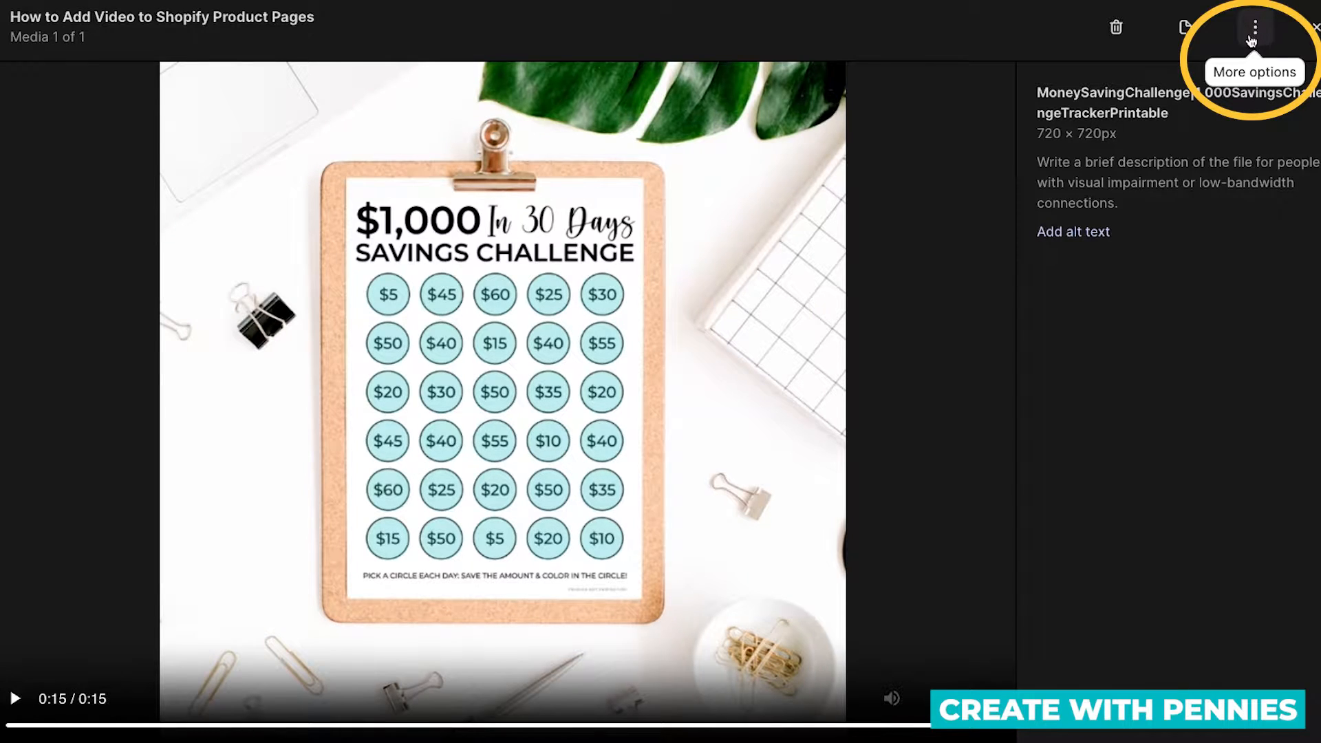
pyautogui.click(1254, 27)
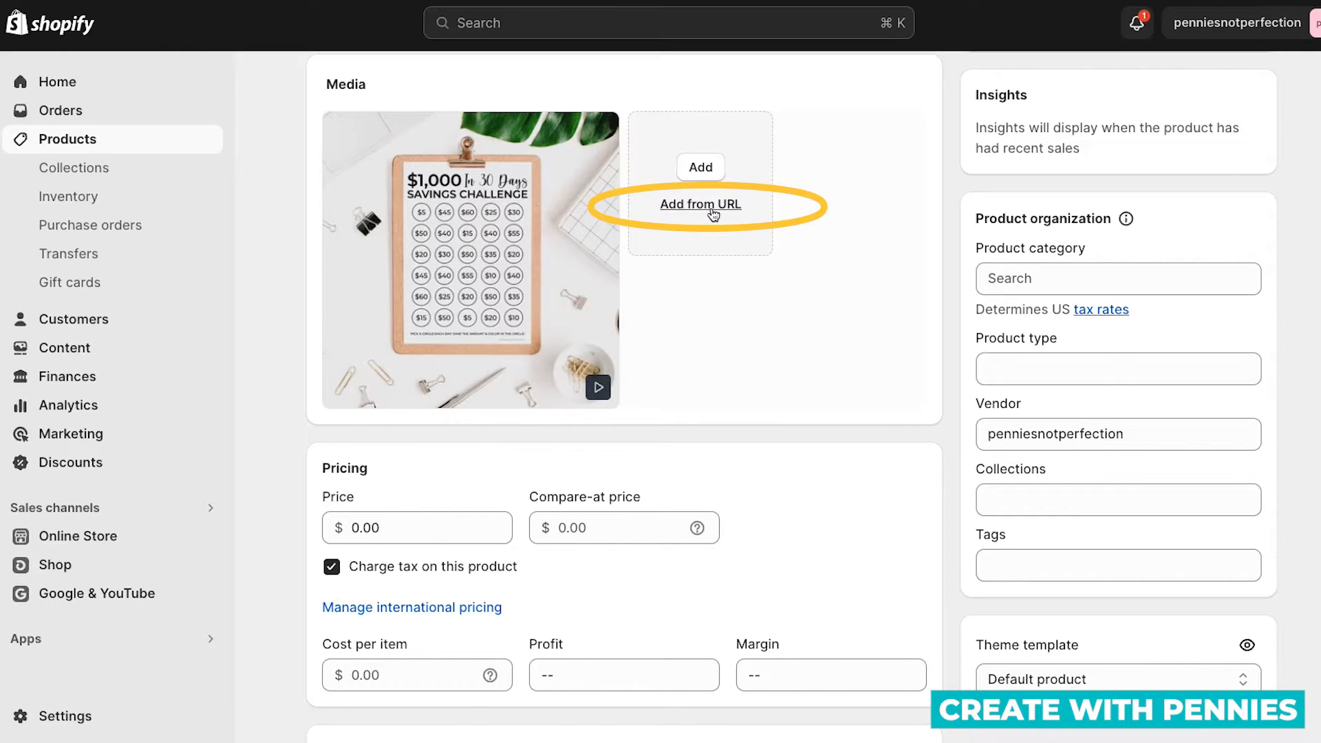
pyautogui.click(700, 204)
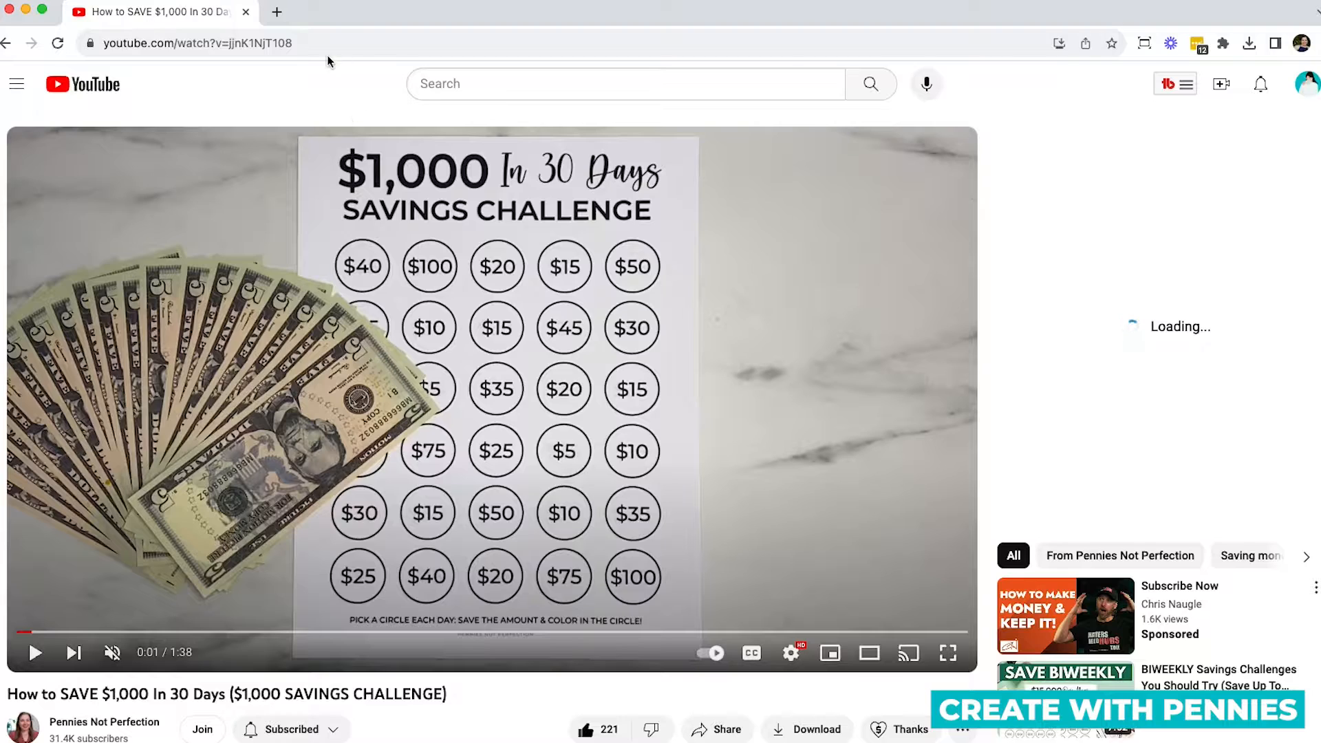
pyautogui.click(197, 43)
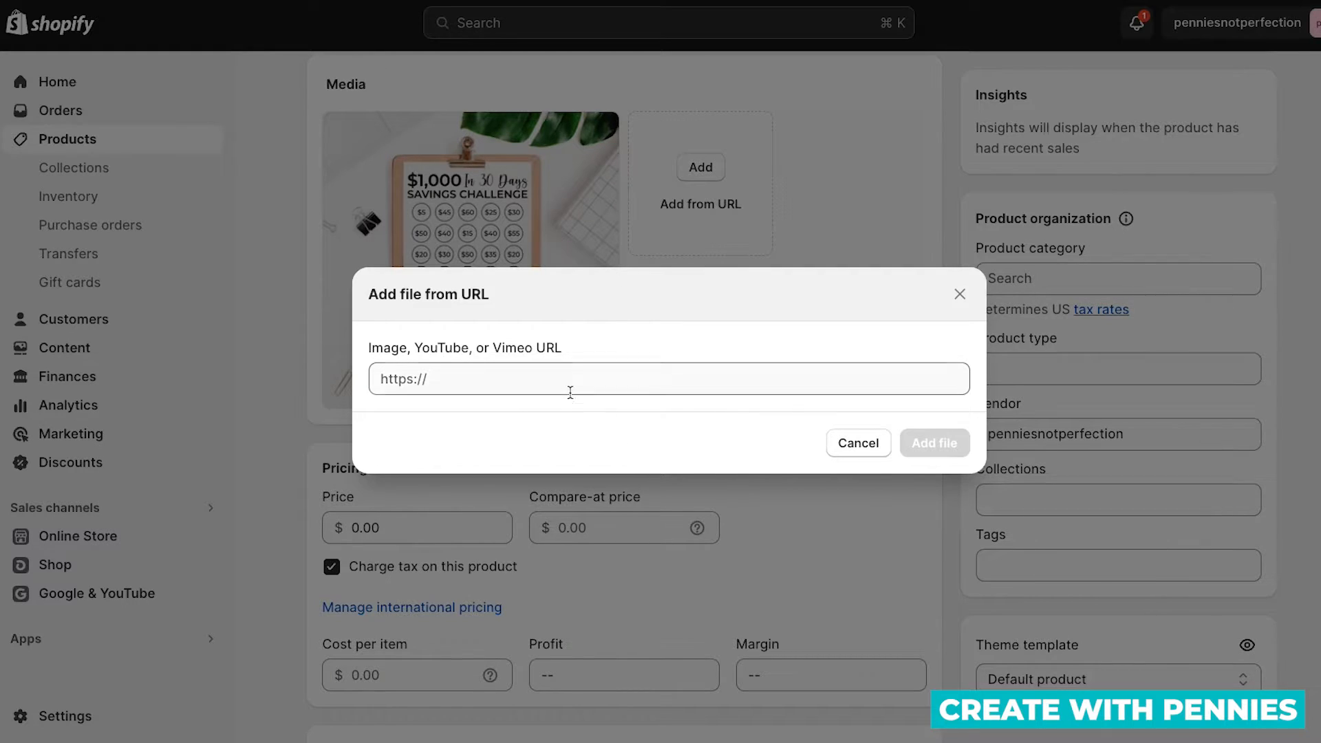
pyautogui.click(668, 378)
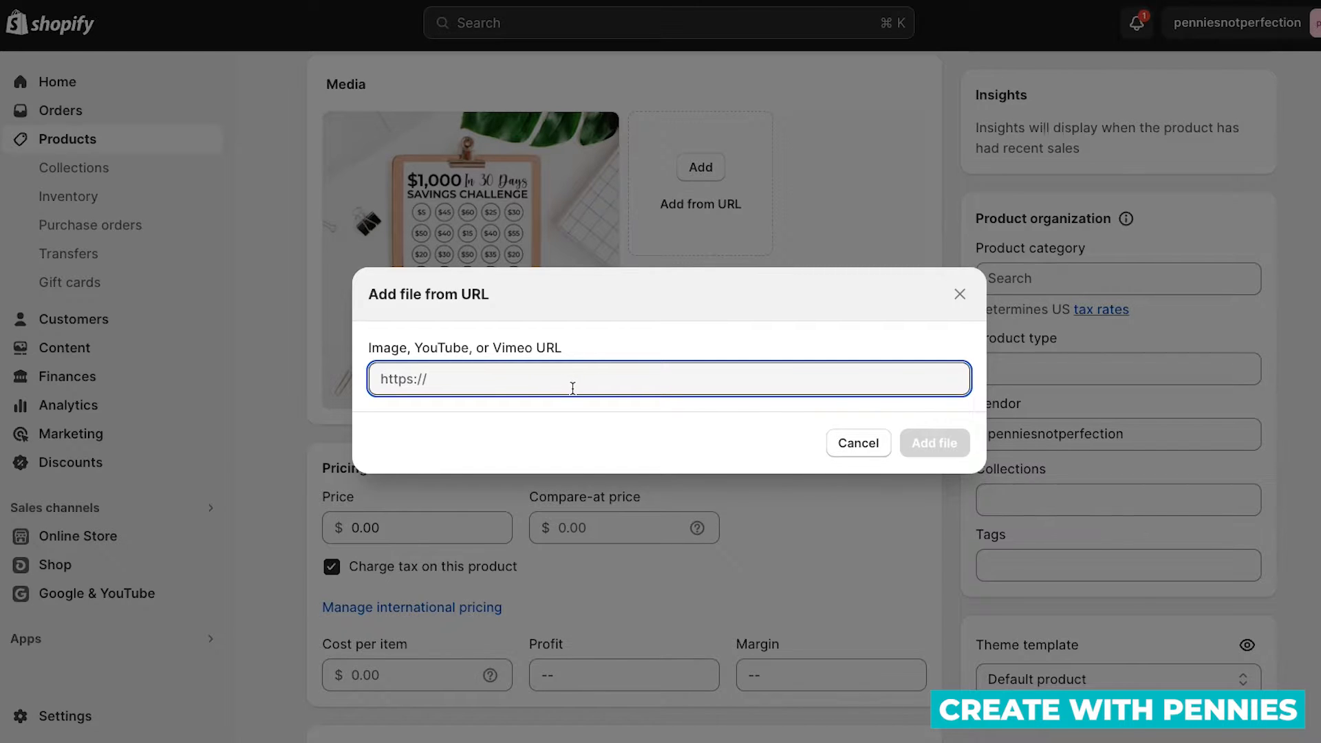
pyautogui.write('https://www.youtube.com/watch?v=jjnK1NjT108')
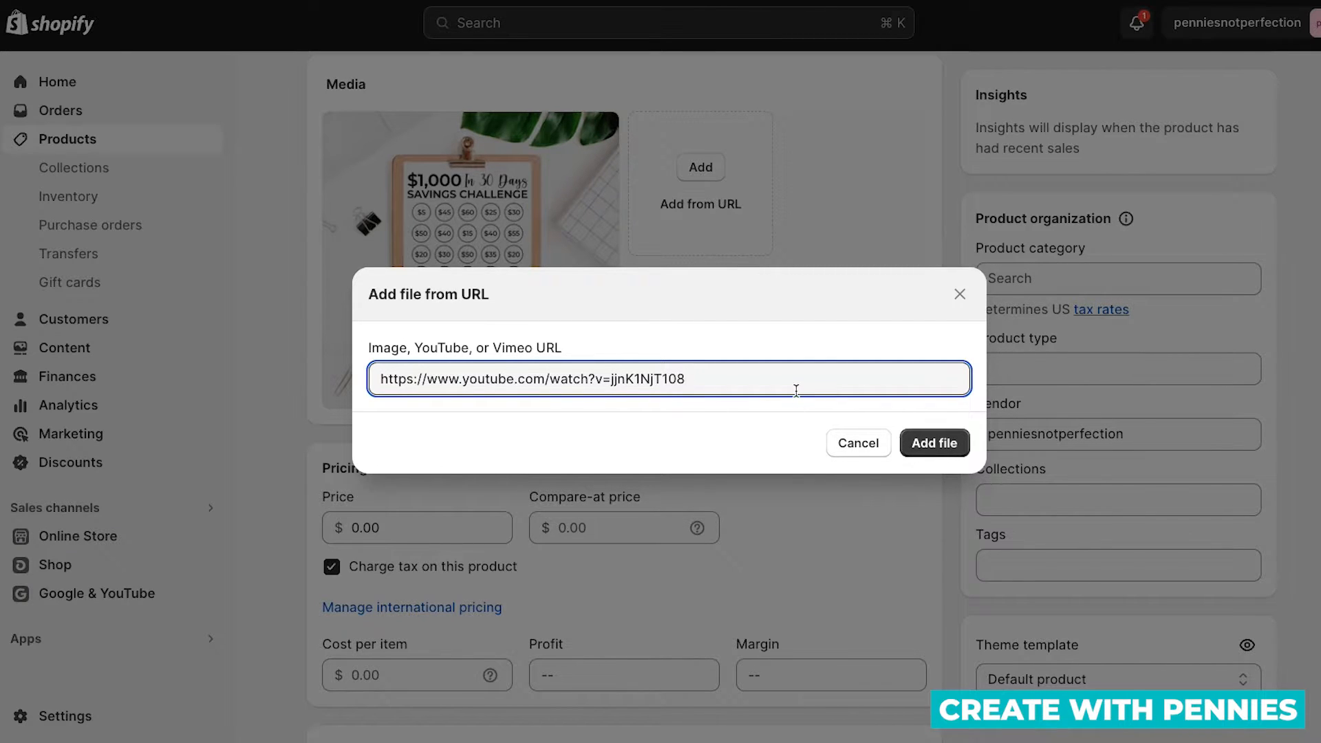
pyautogui.click(934, 444)
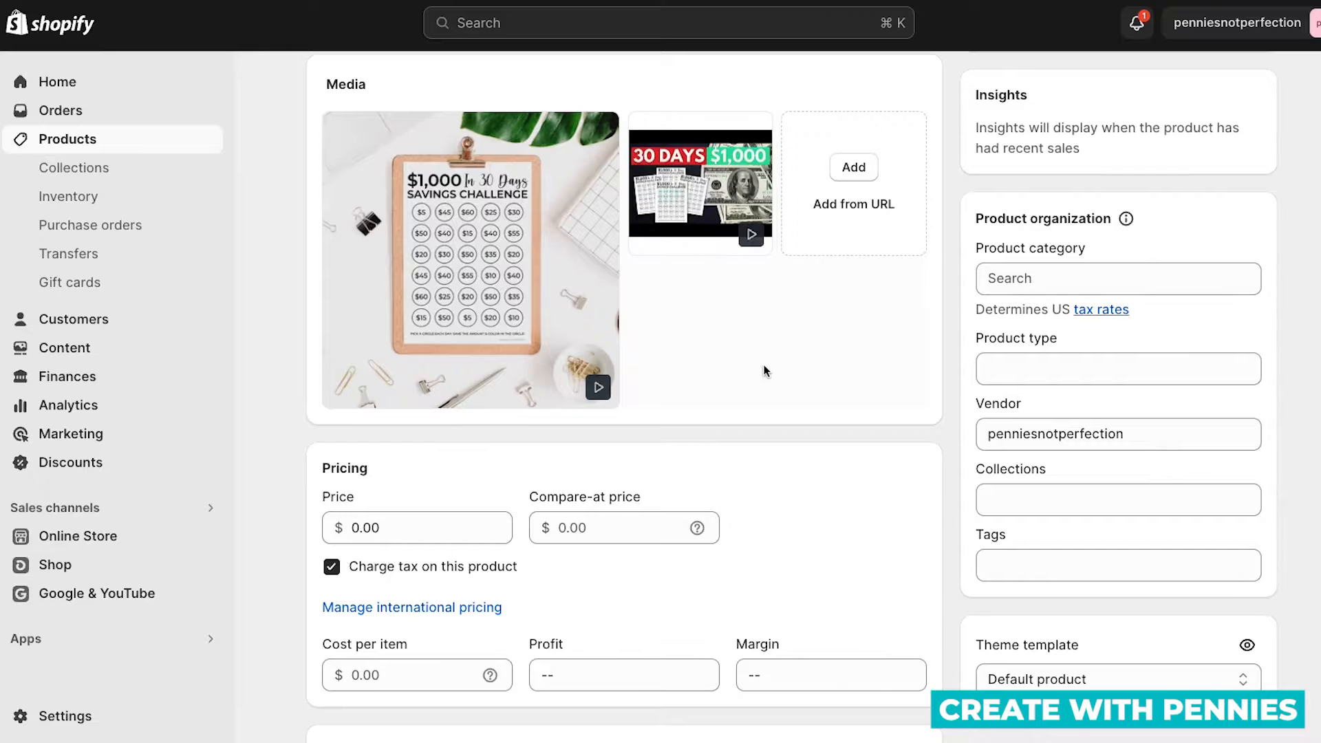
pyautogui.click(699, 183)
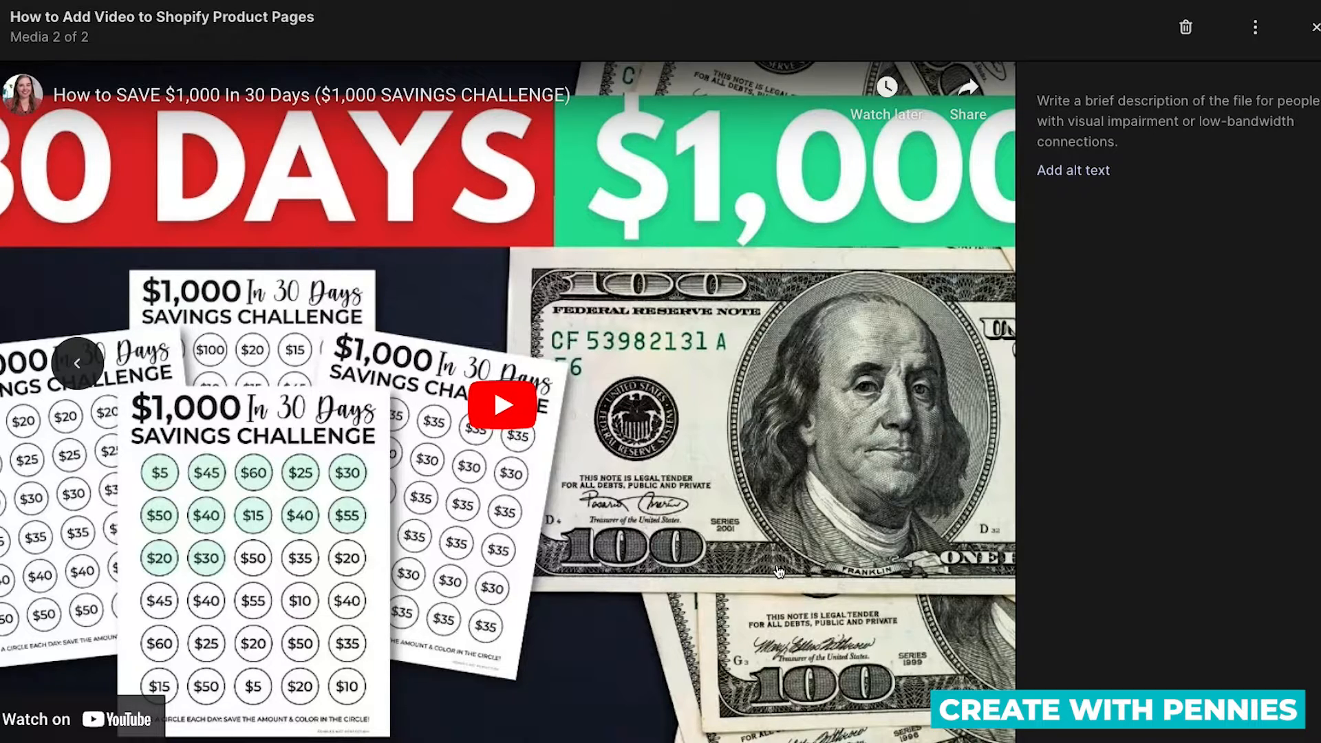
pyautogui.moveTo(357, 578)
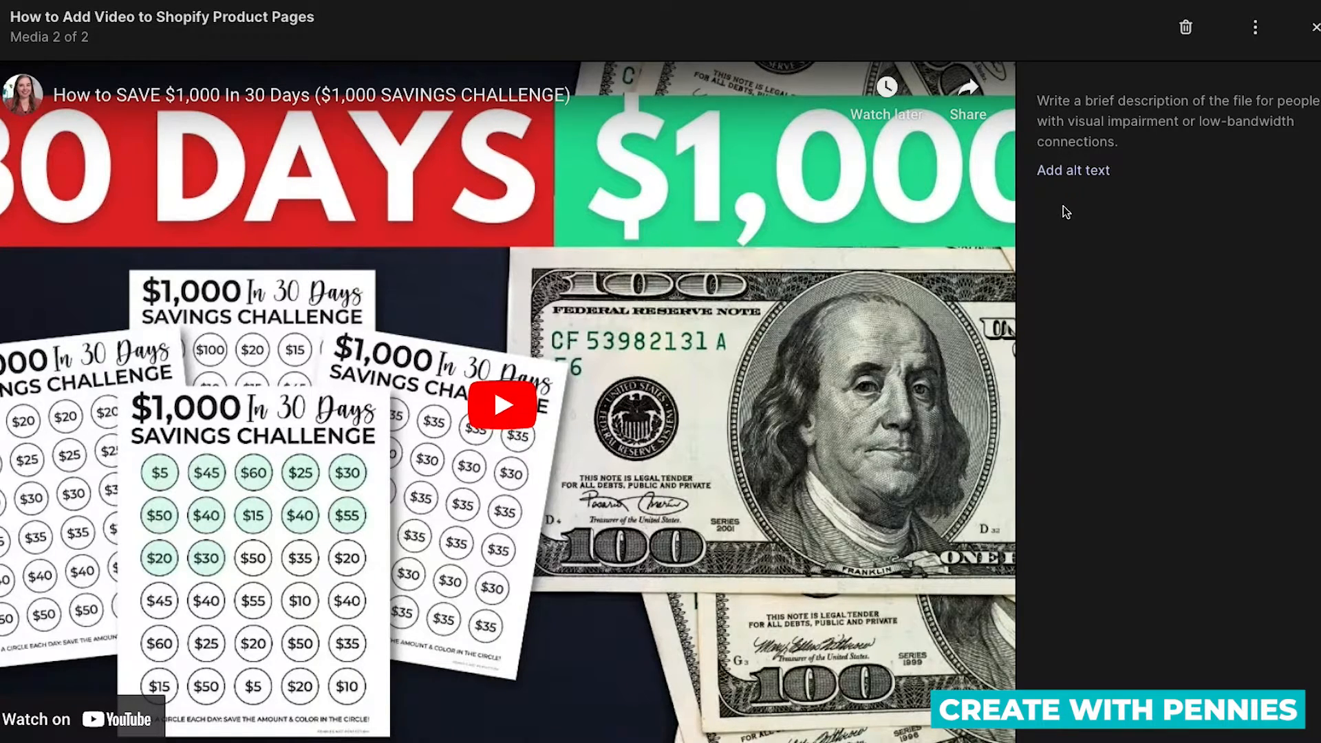
pyautogui.moveTo(1073, 169)
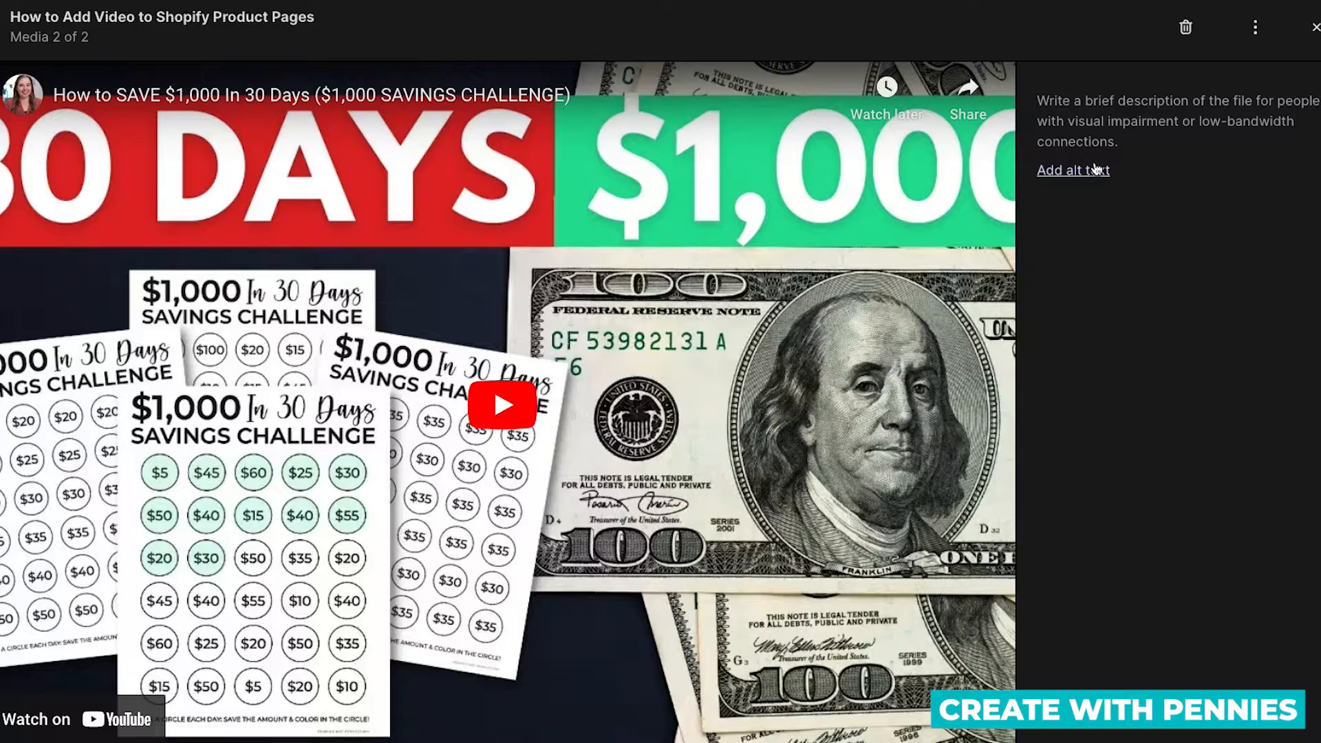
pyautogui.moveTo(1146, 135)
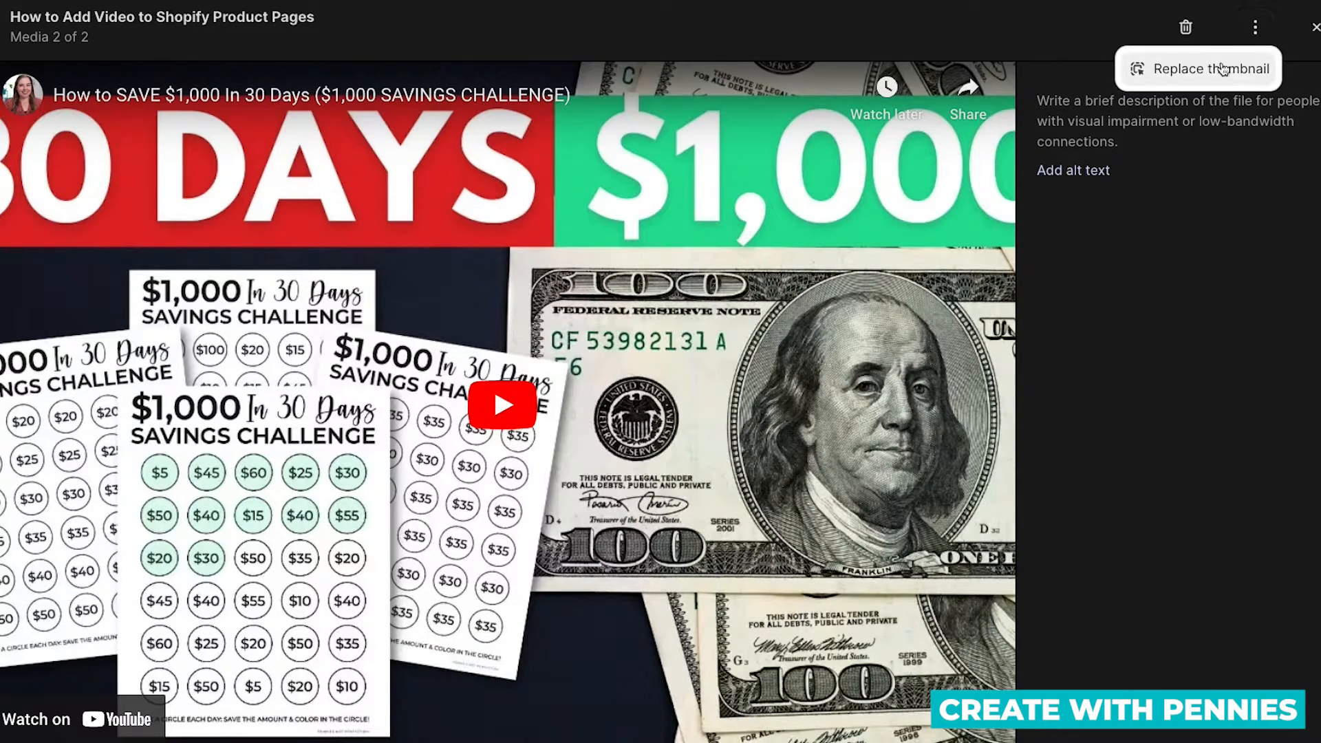
pyautogui.click(1209, 68)
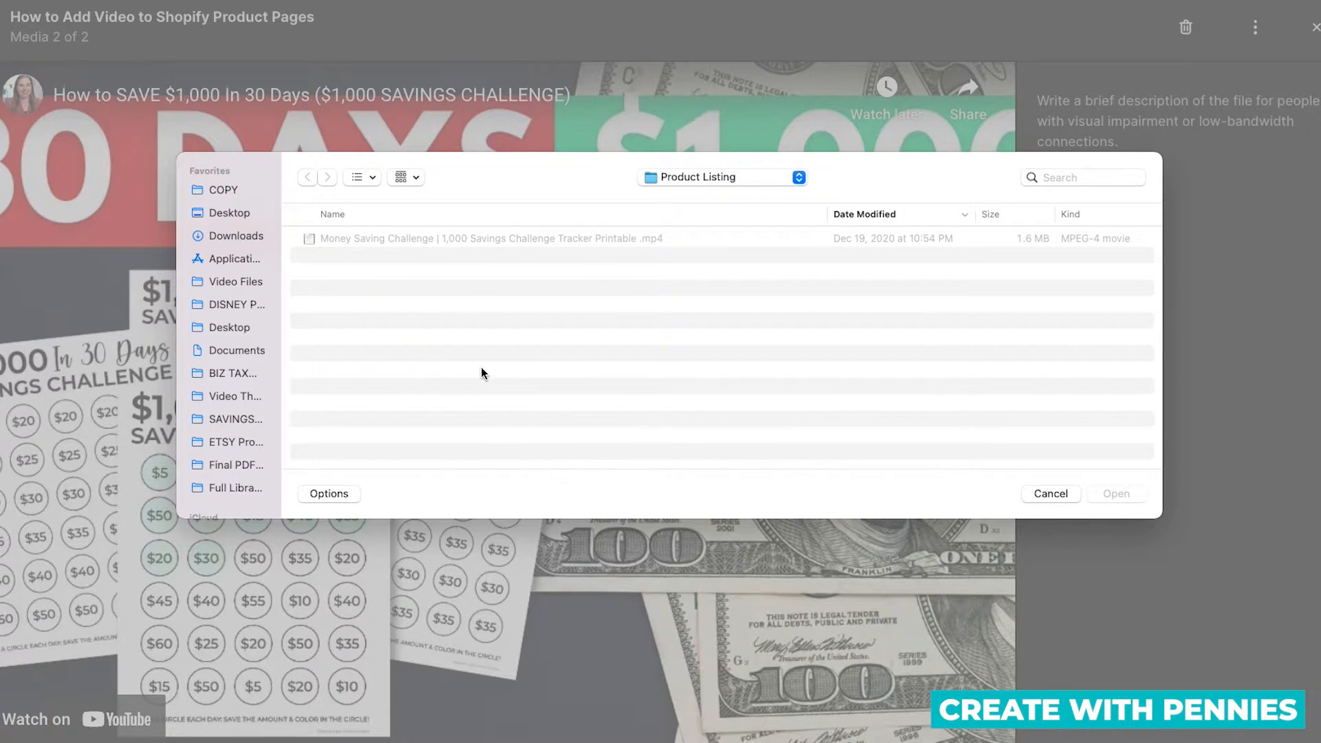
pyautogui.moveTo(1131, 486)
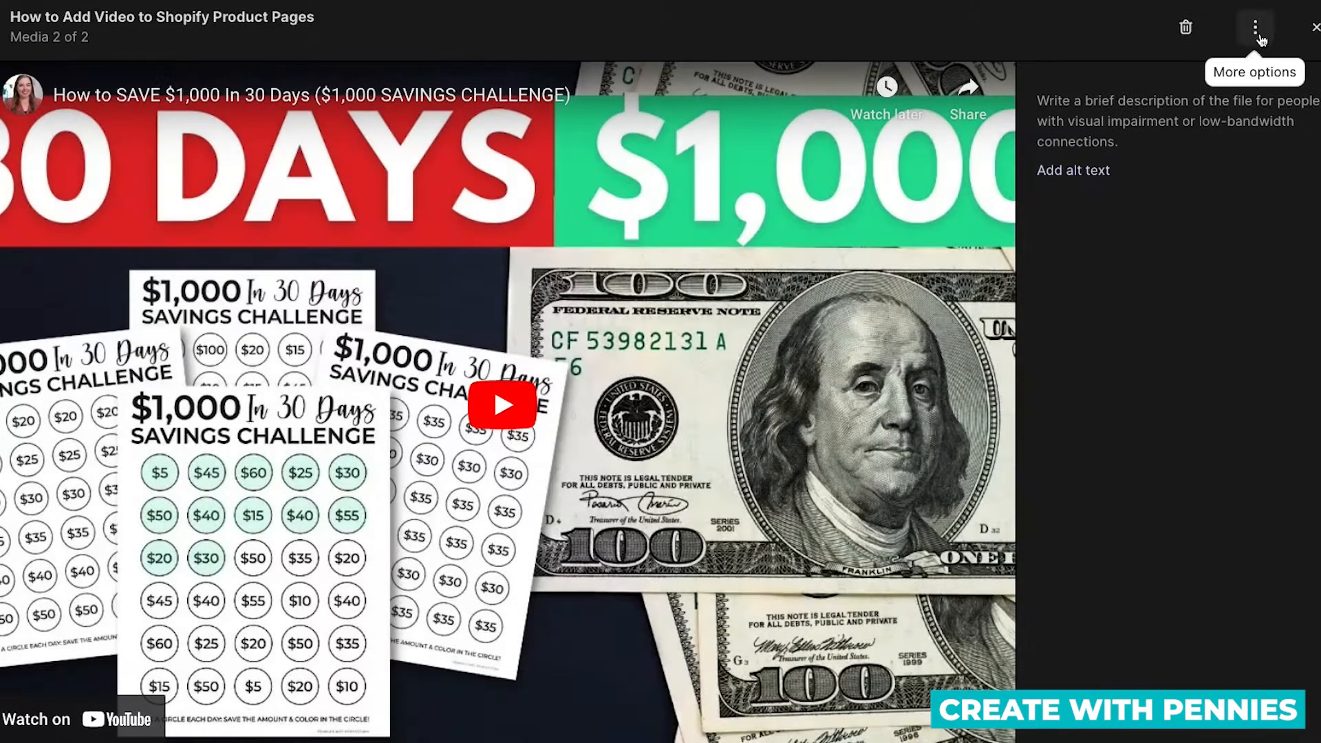
pyautogui.click(1314, 26)
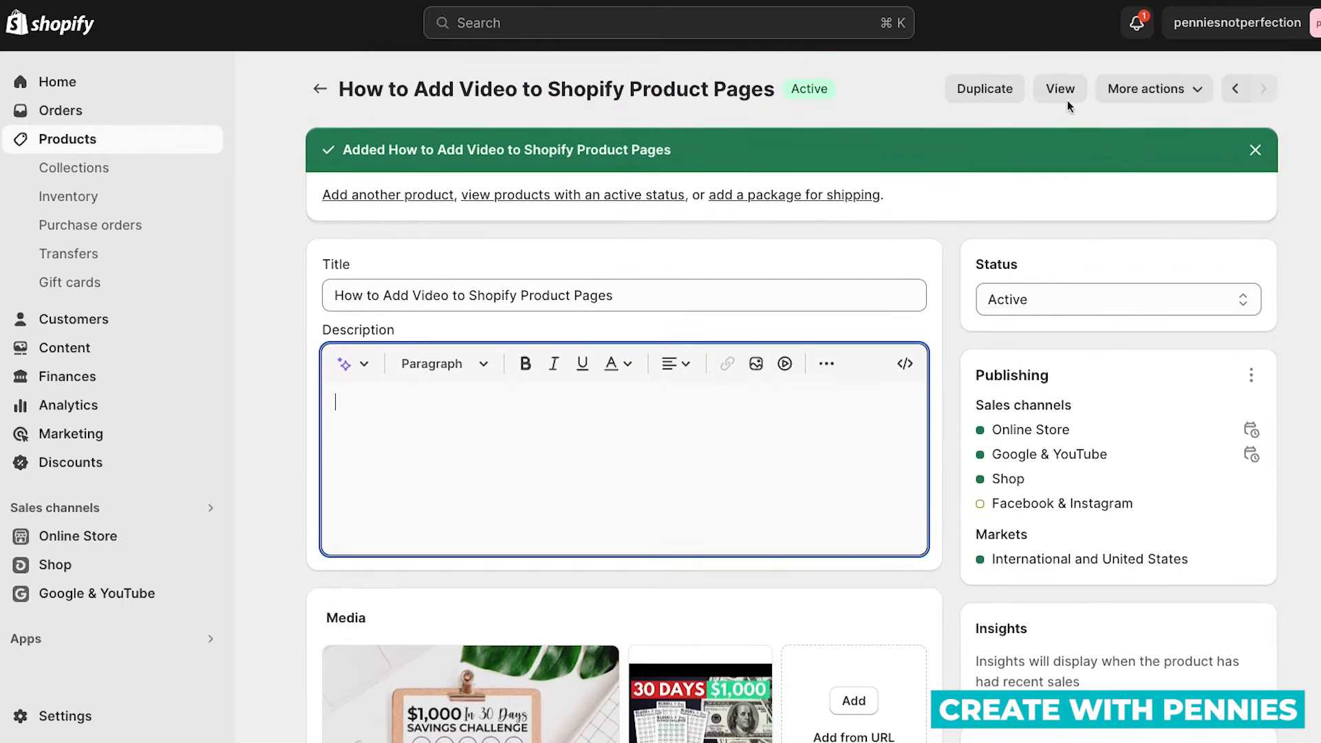
# Preview the product on the online store and browse its gallery videos
pyautogui.click(1059, 89)
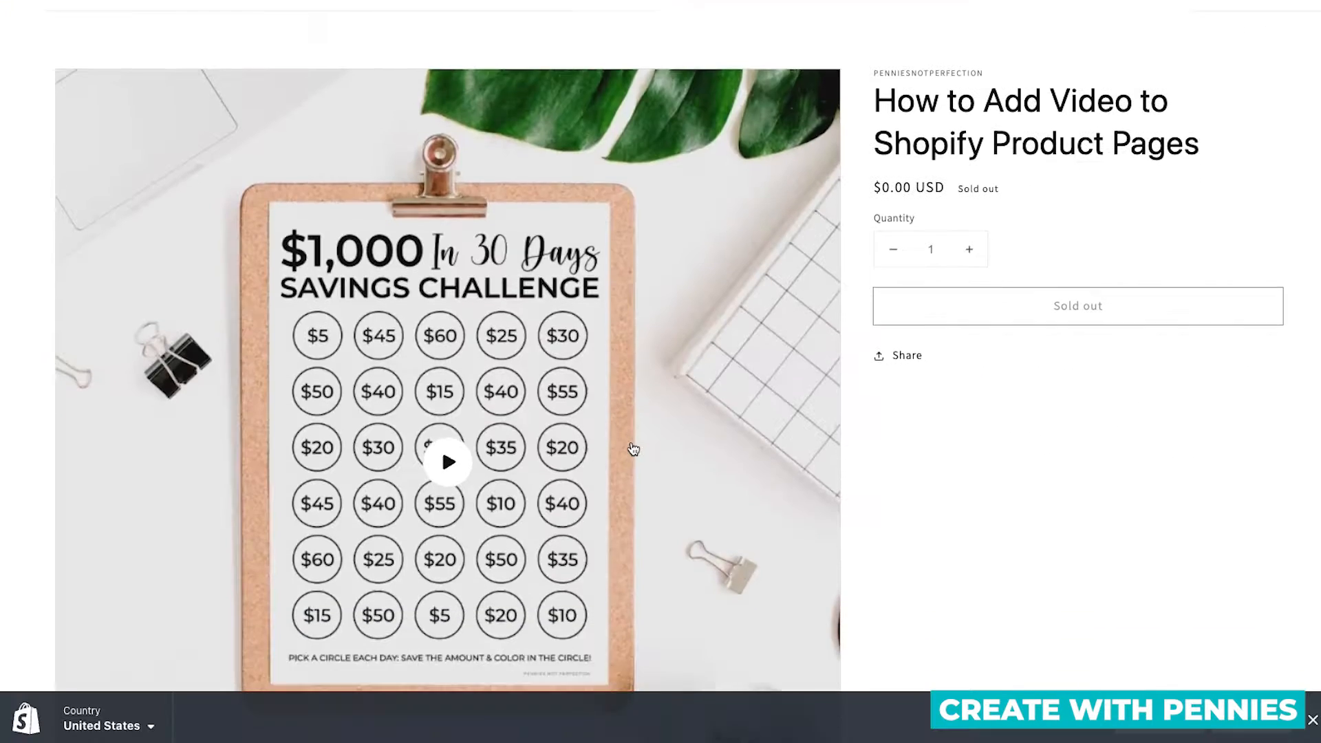
pyautogui.scroll(-3)
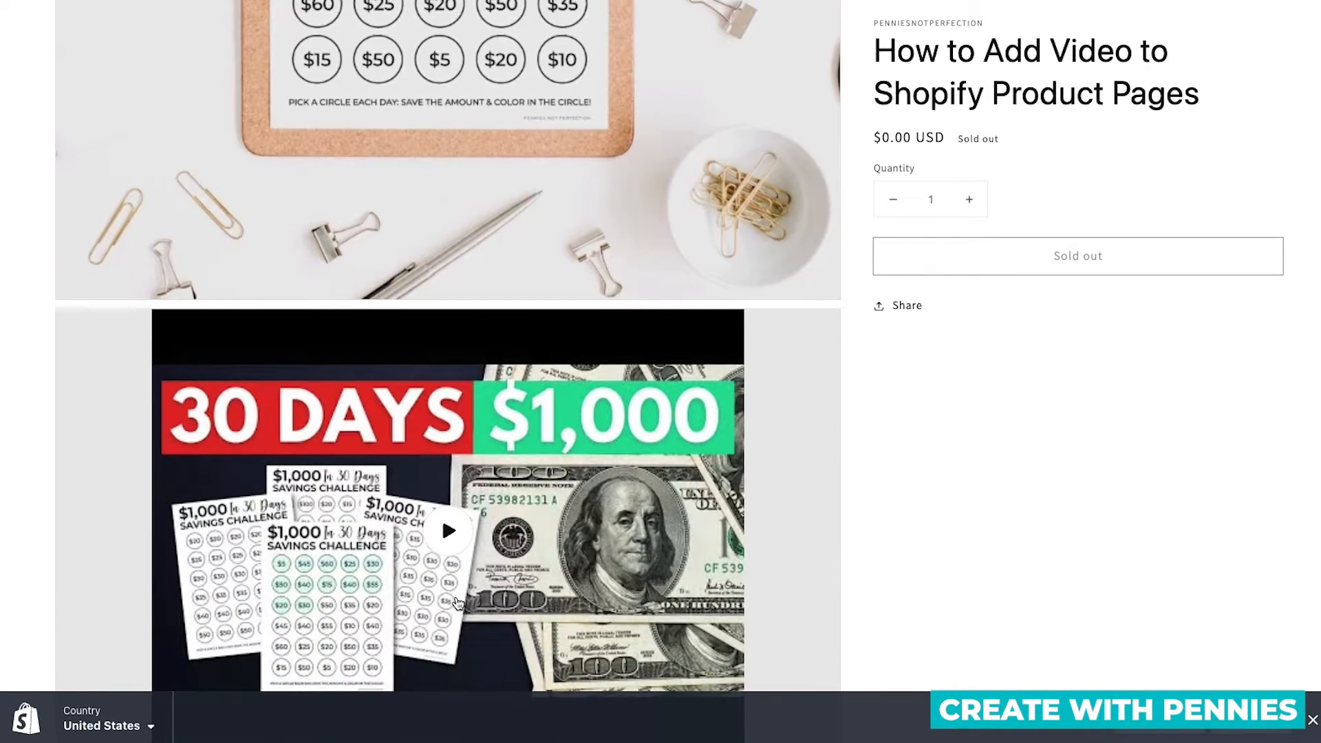
pyautogui.scroll(3)
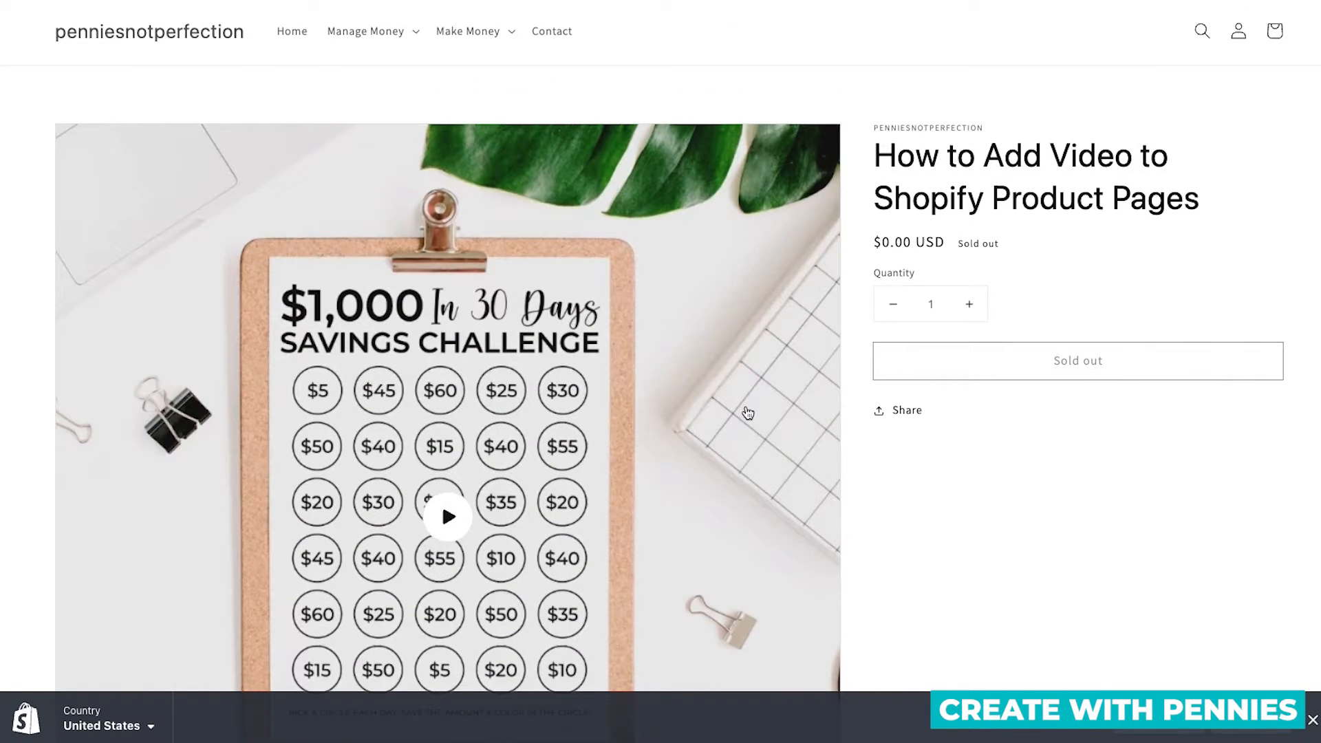
pyautogui.scroll(-3)
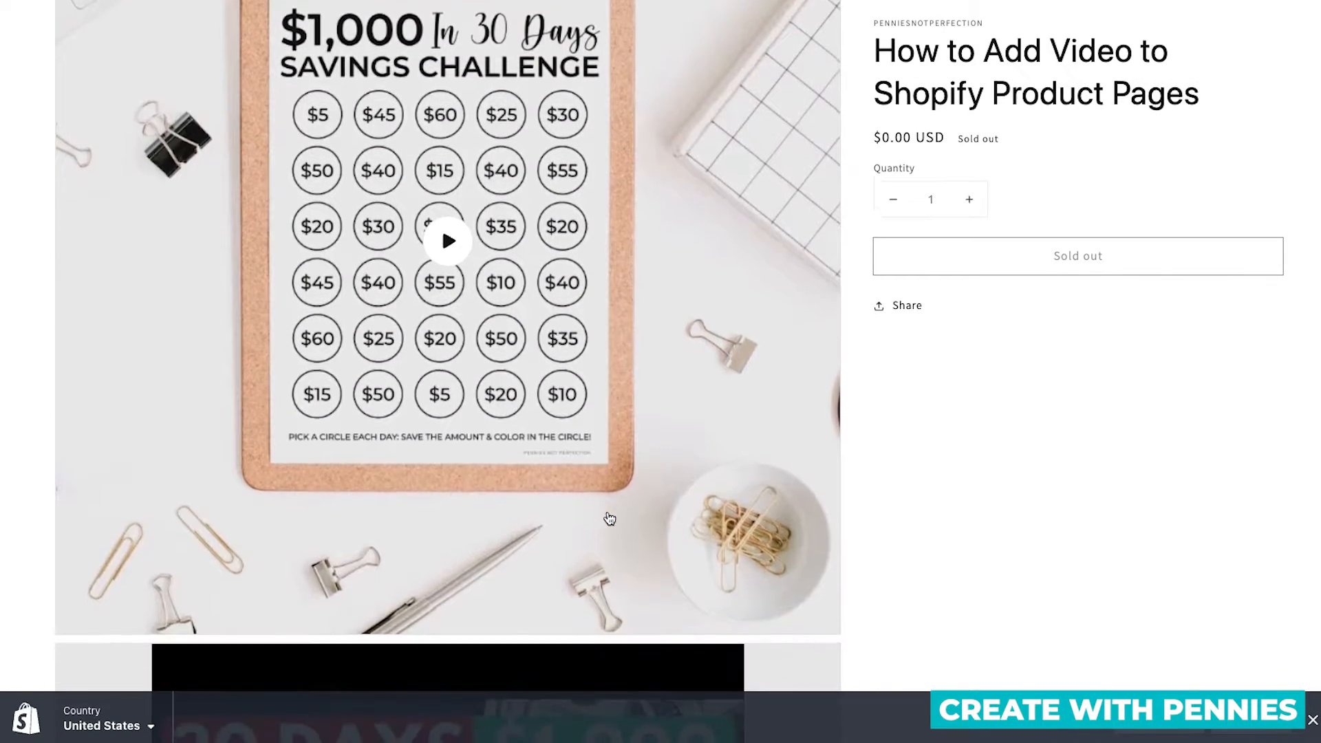
pyautogui.scroll(-3)
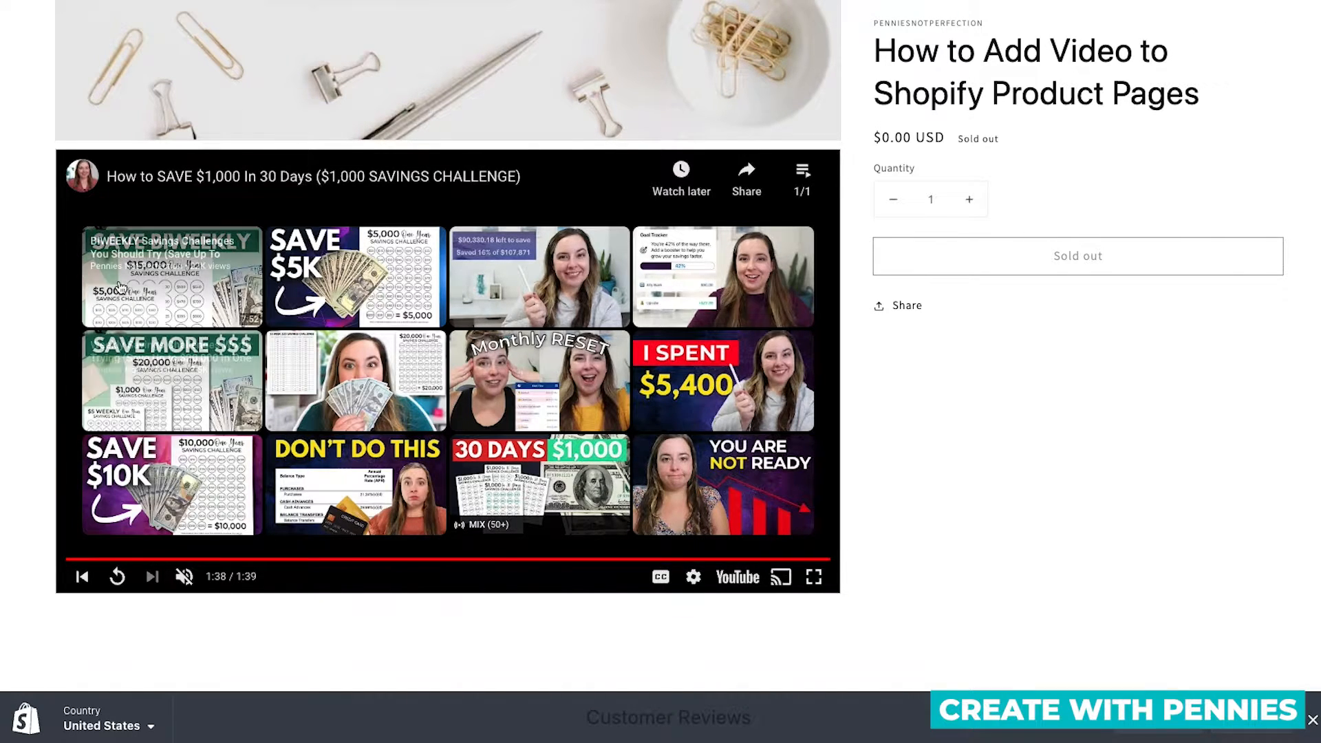
pyautogui.moveTo(638, 413)
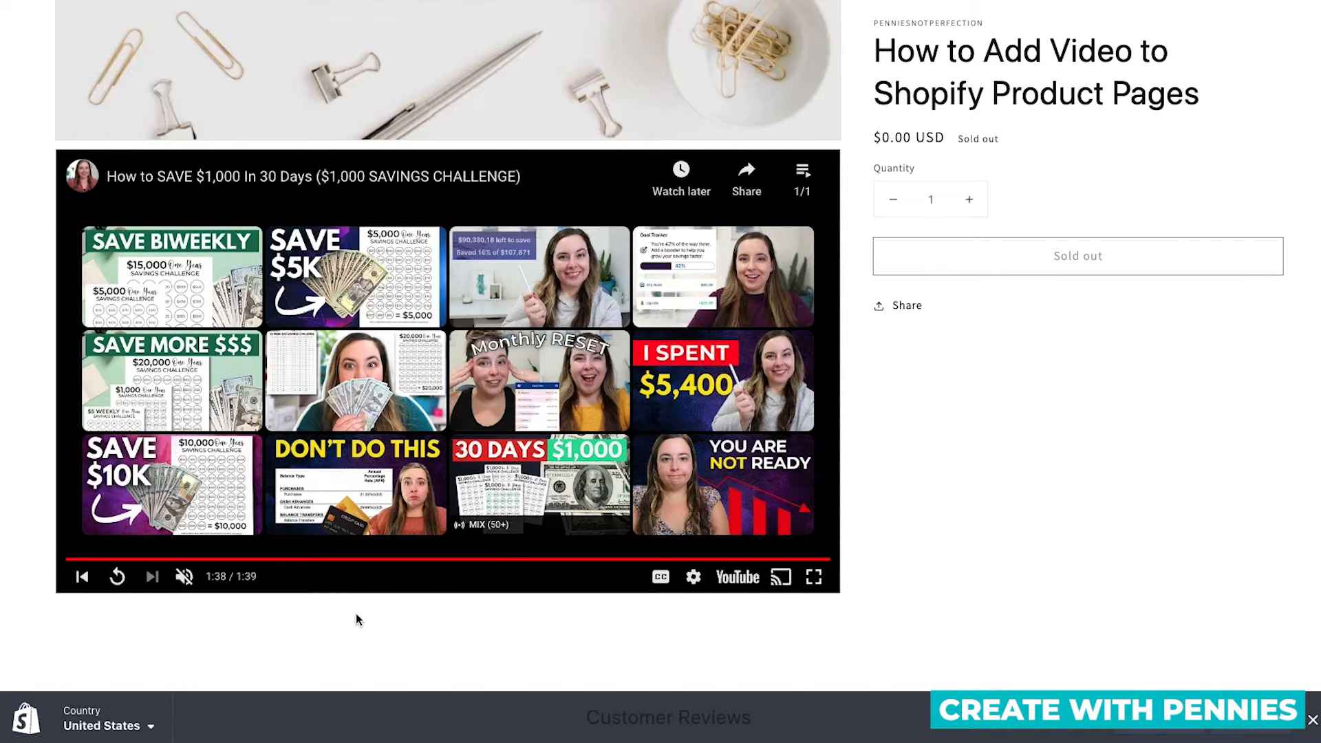
pyautogui.moveTo(408, 618)
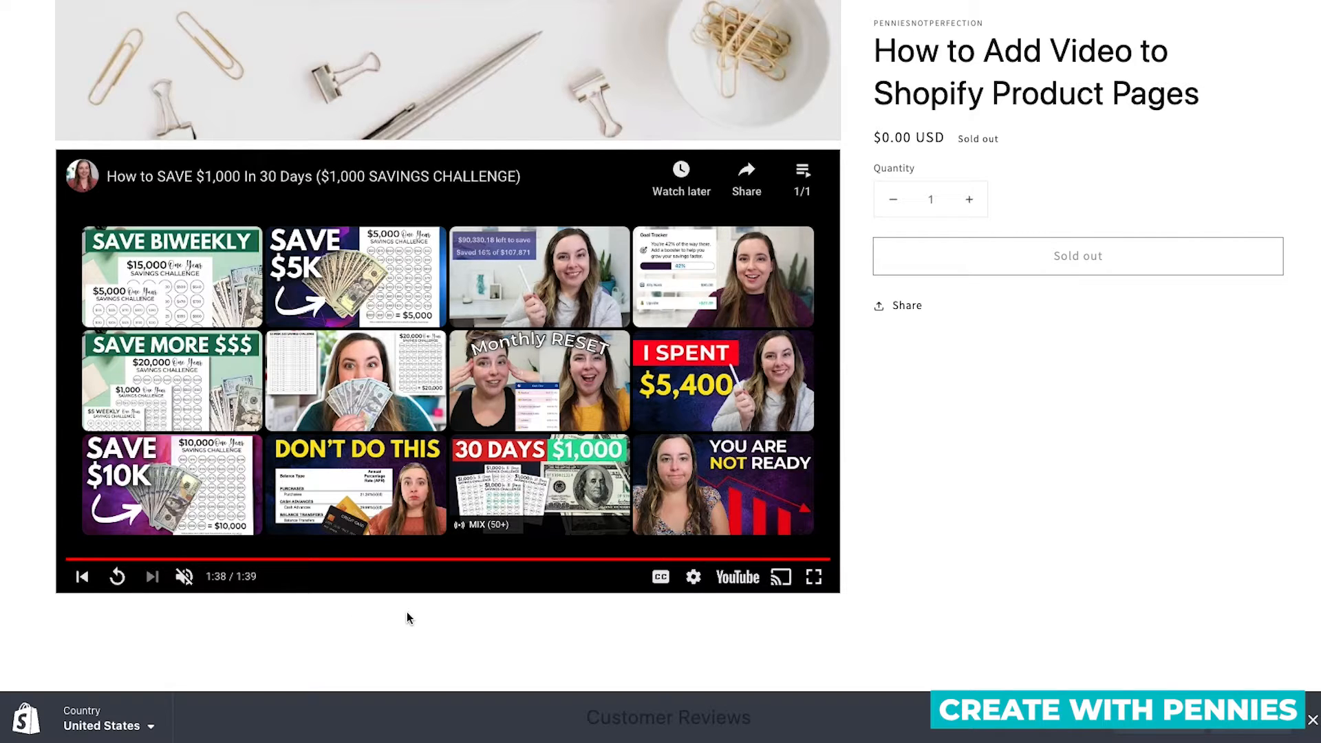
pyautogui.scroll(3)
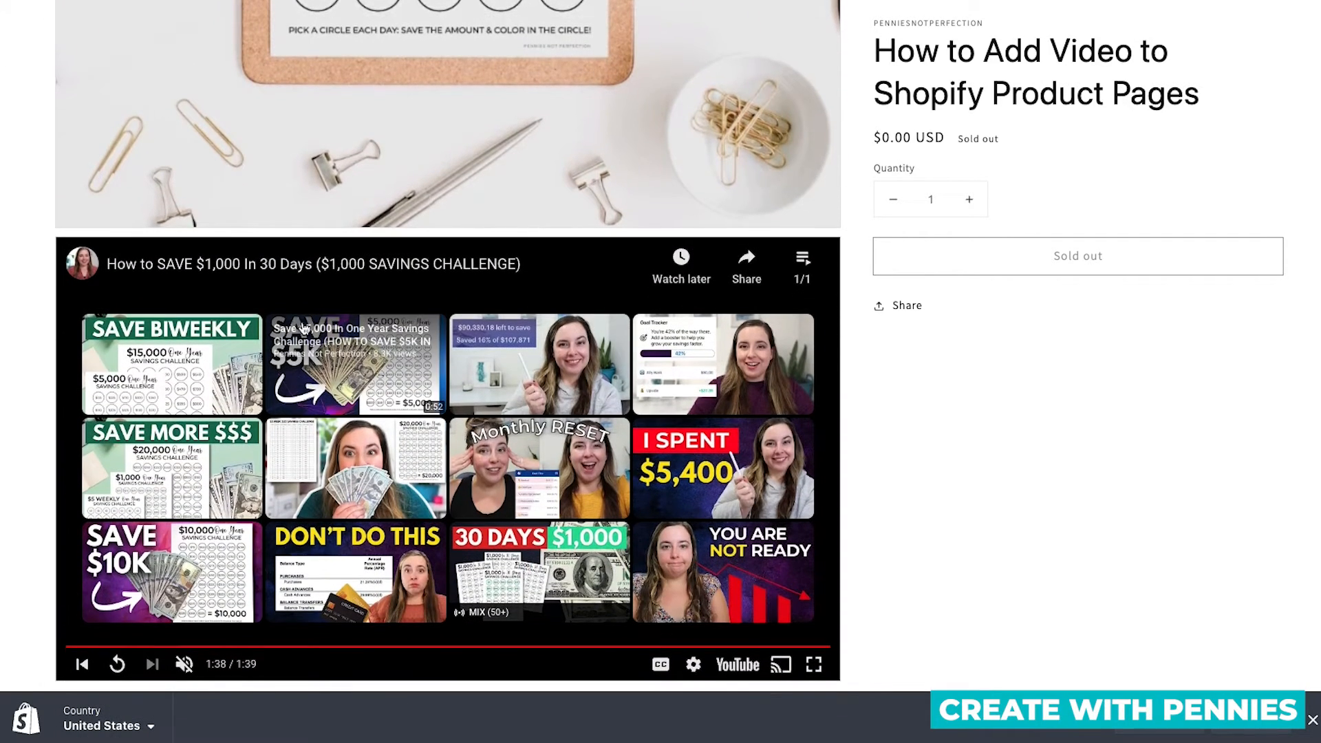
pyautogui.moveTo(320, 649)
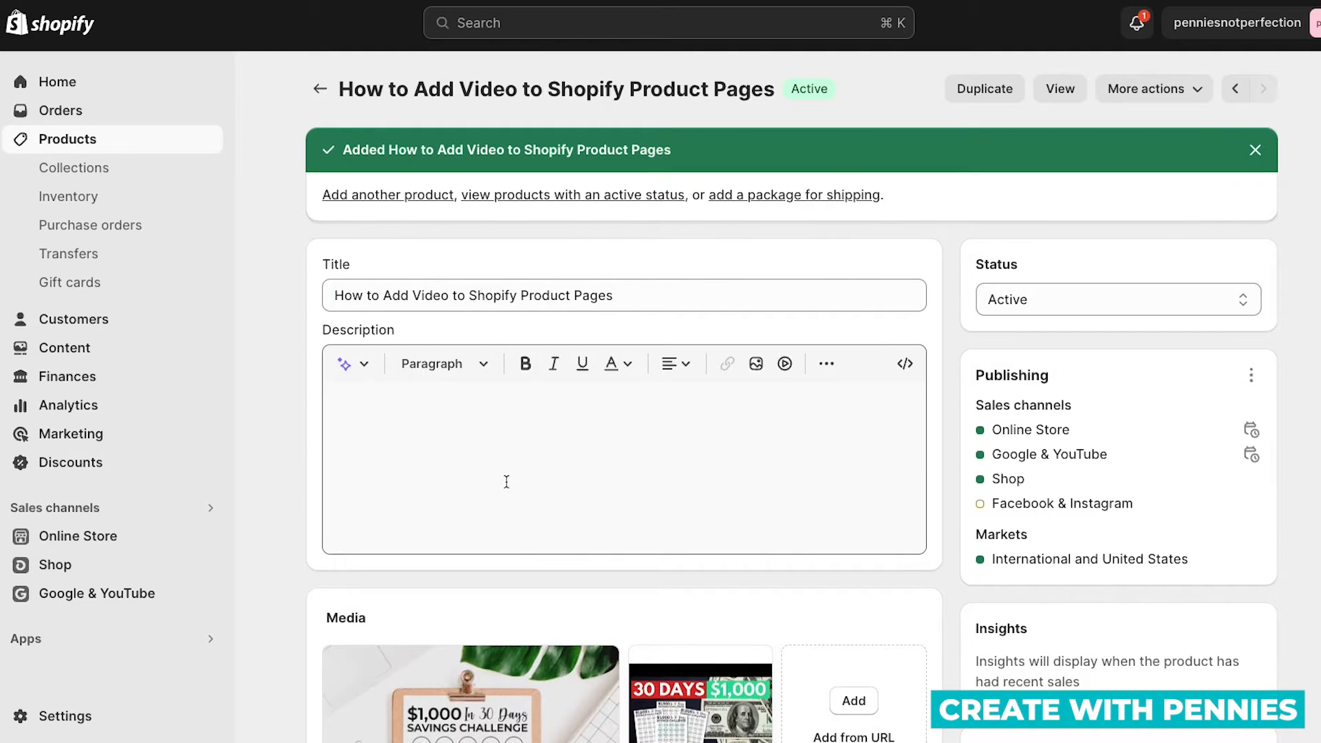
pyautogui.scroll(-3)
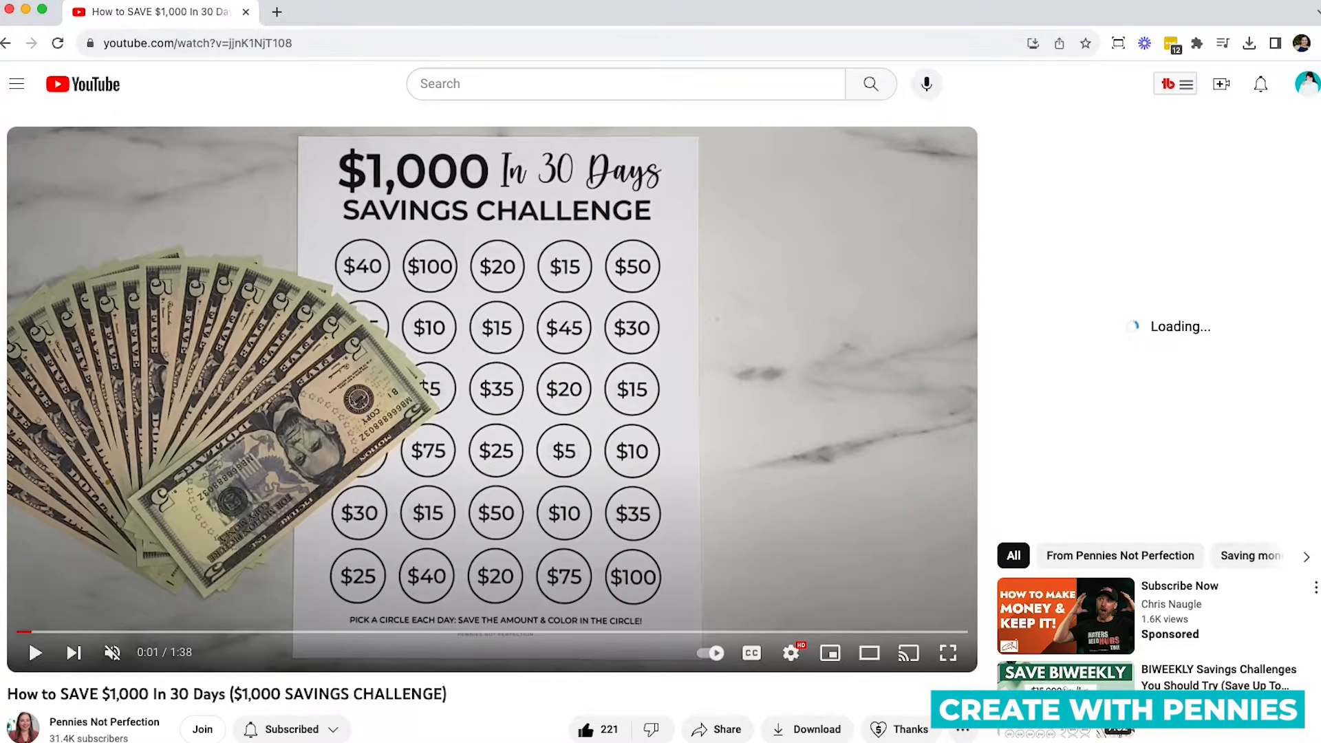
# Open the Share options for the How to SAVE $1,000 In 30 Days video
pyautogui.scroll(-3)
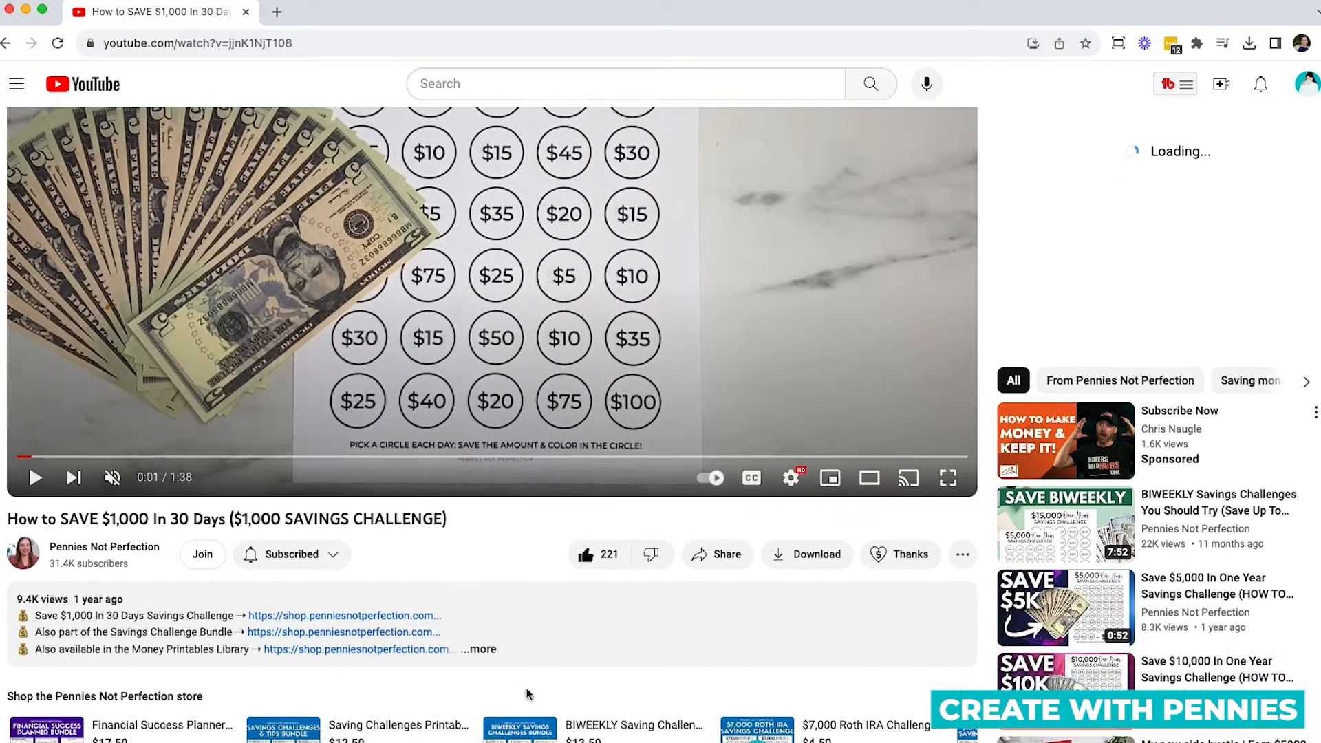
pyautogui.click(715, 555)
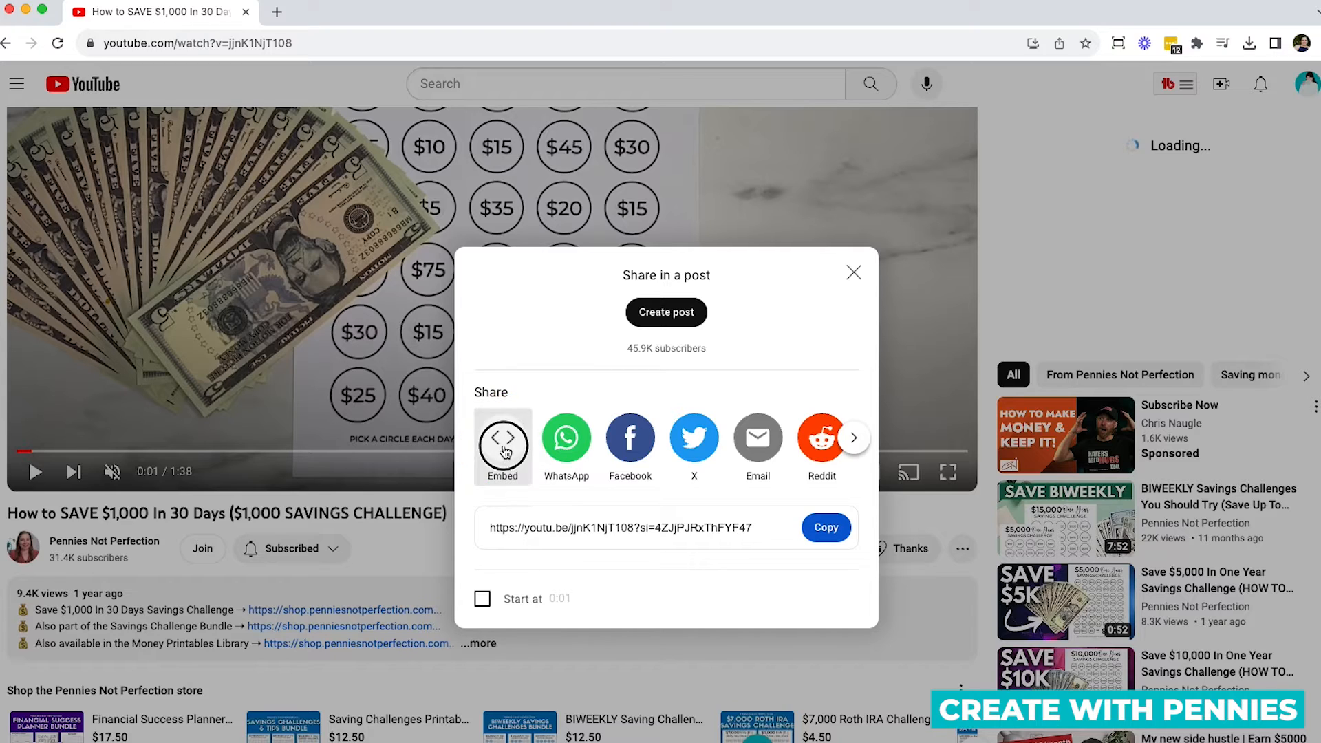
# Show the embed code starting at 0:30 with player controls turned off
pyautogui.click(502, 438)
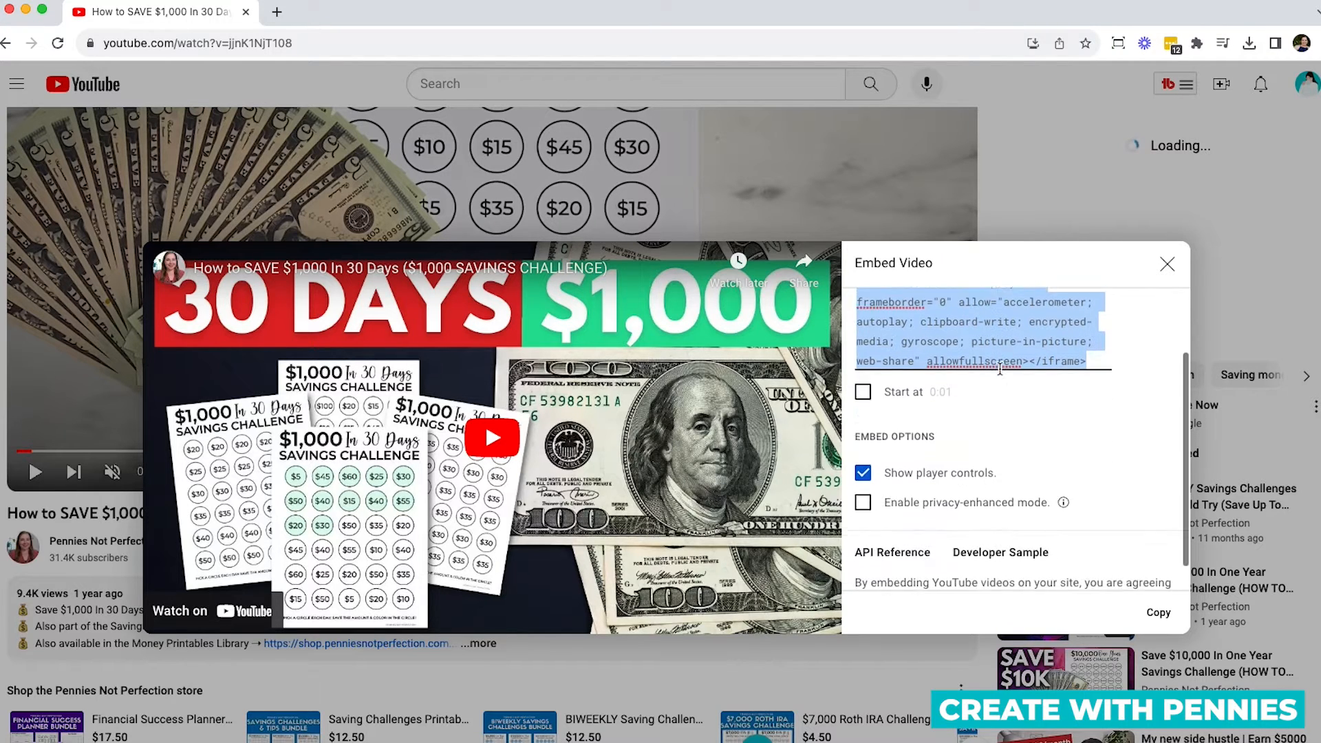
pyautogui.click(863, 388)
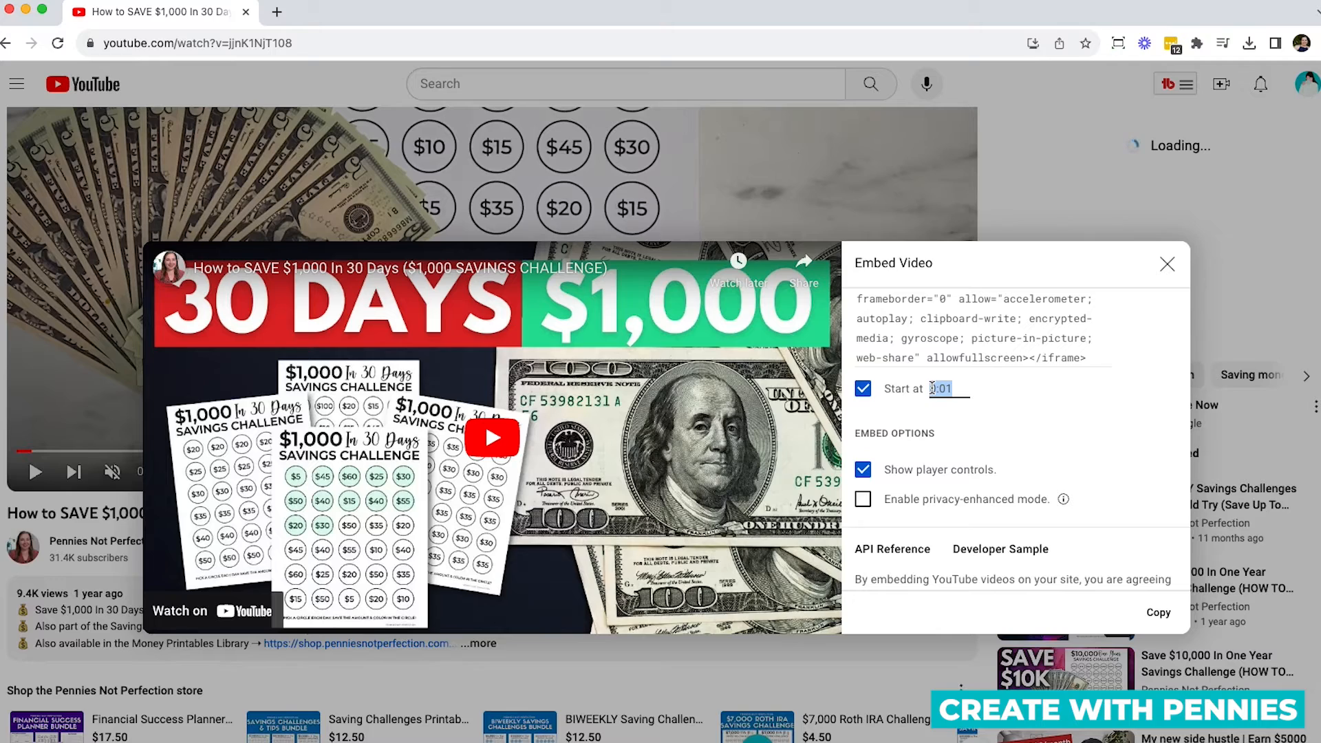
pyautogui.write(':30')
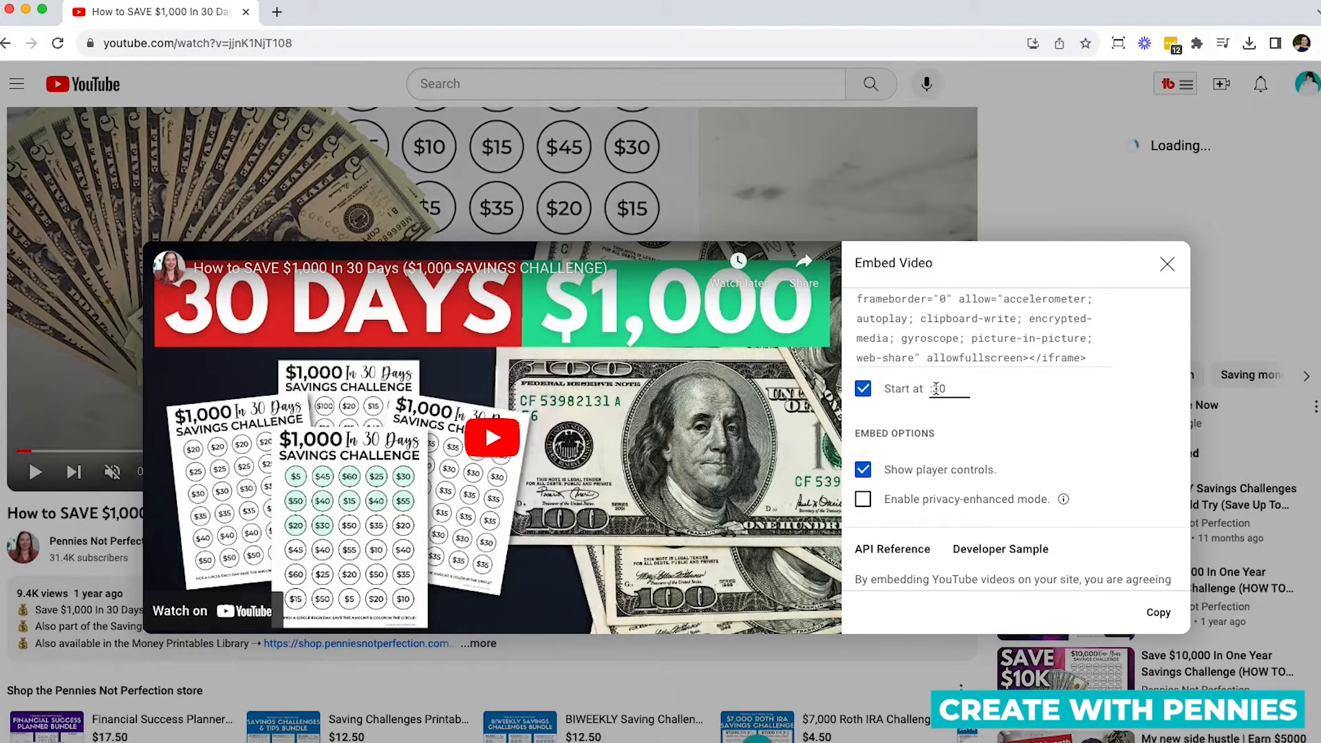
pyautogui.write('0:30')
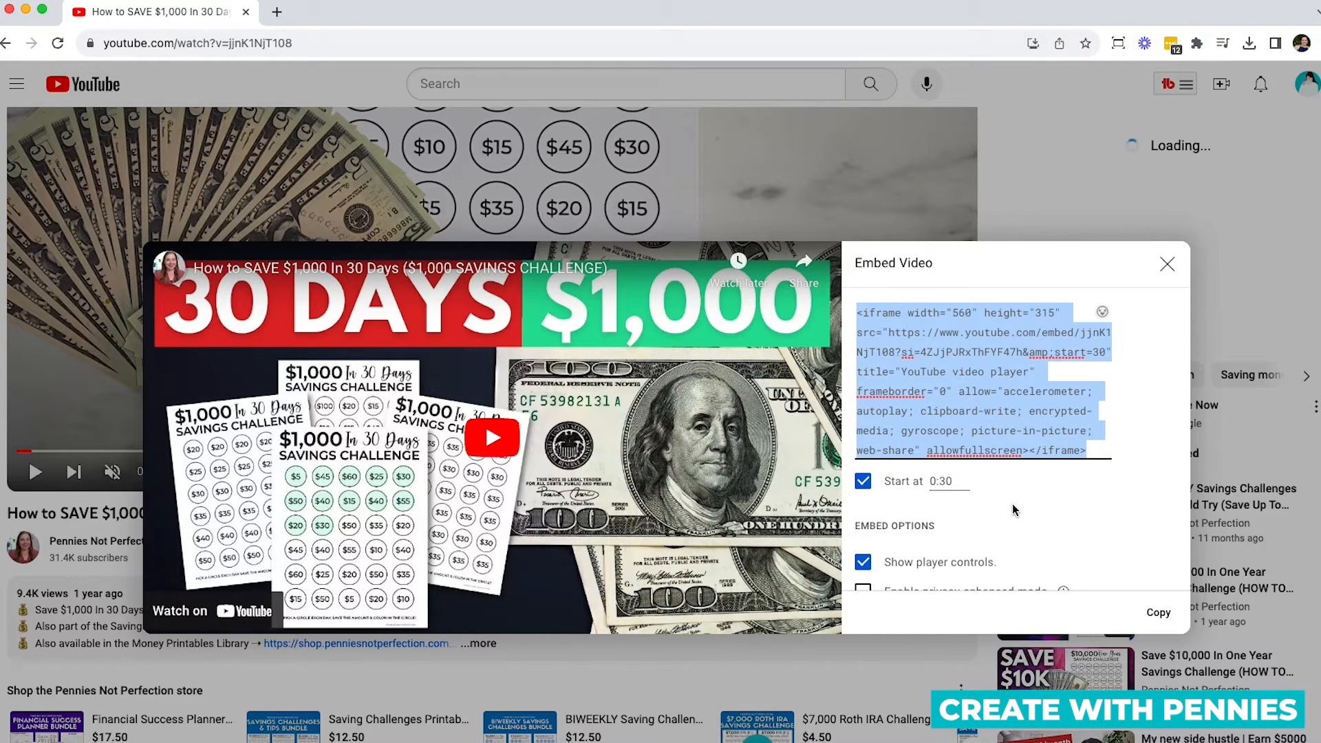
pyautogui.scroll(-3)
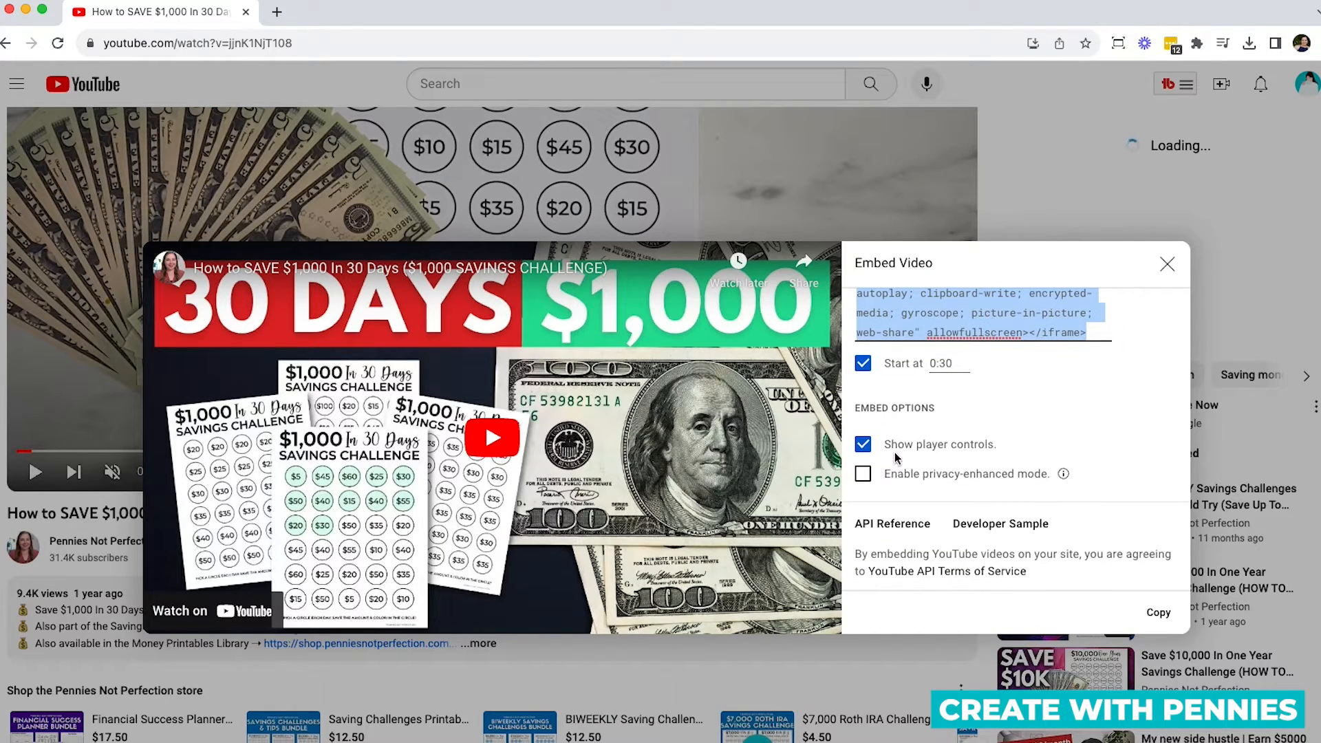
pyautogui.click(863, 444)
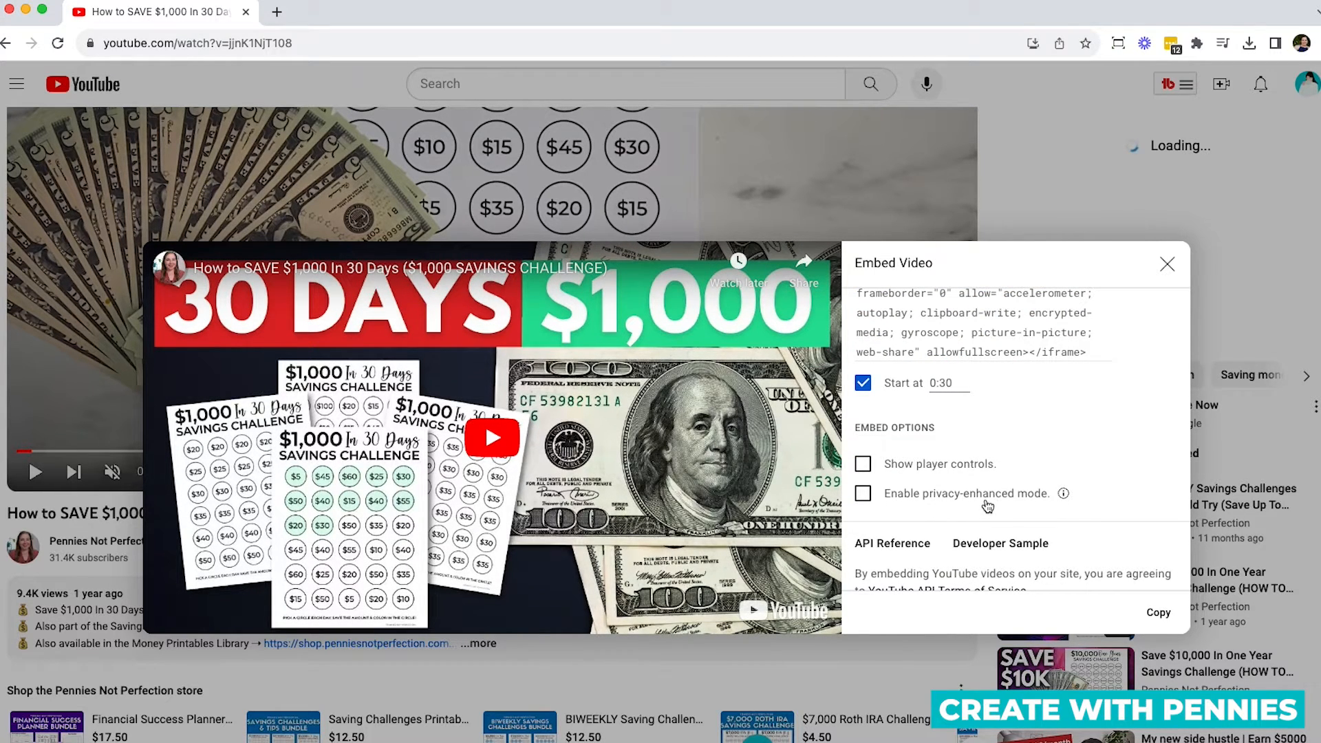
pyautogui.moveTo(1063, 494)
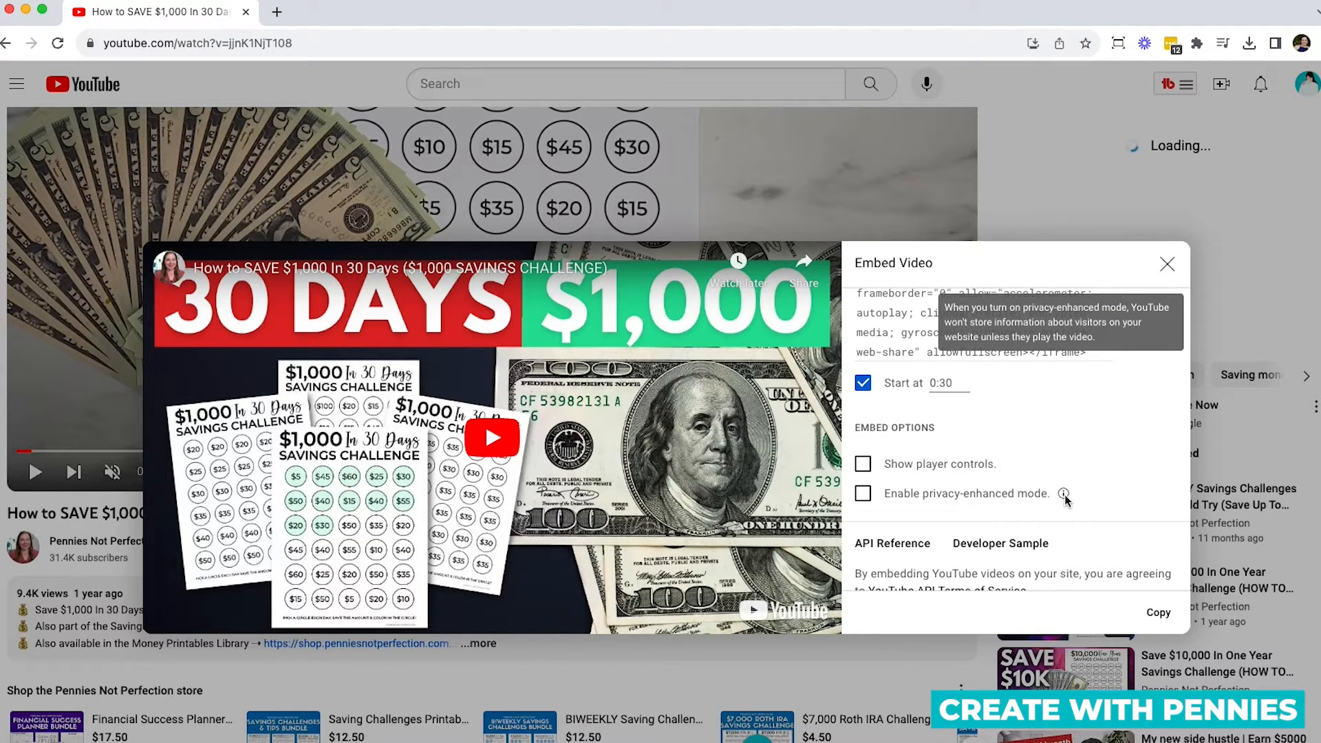
pyautogui.moveTo(1066, 503)
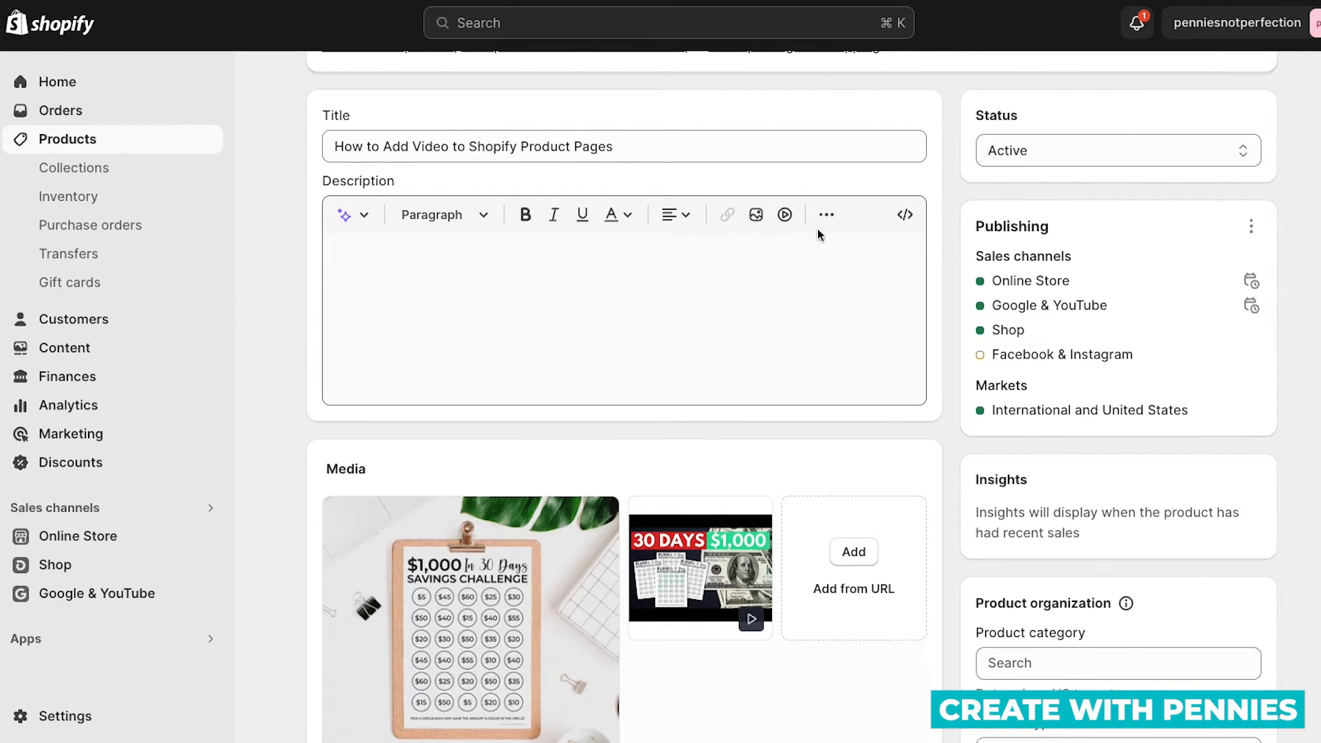
pyautogui.moveTo(784, 215)
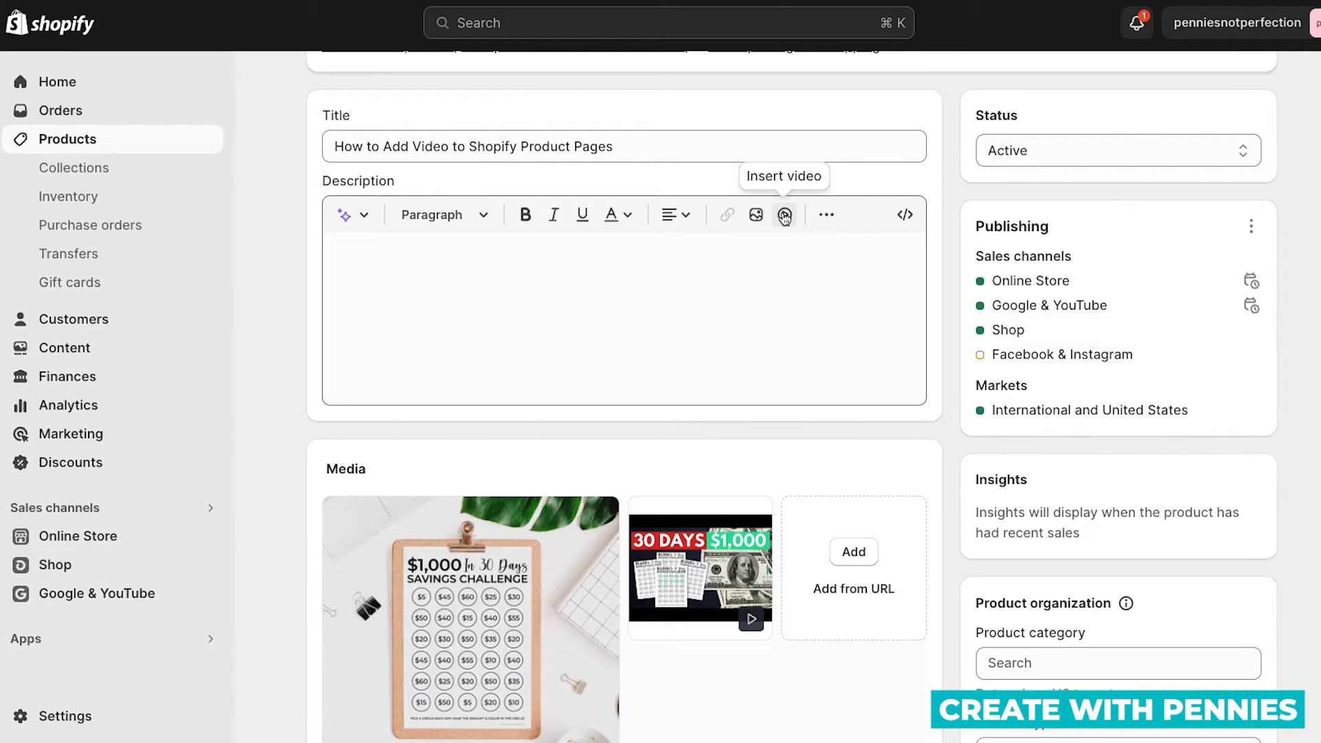
# Open Insert video from the Description editor toolbar
pyautogui.click(784, 215)
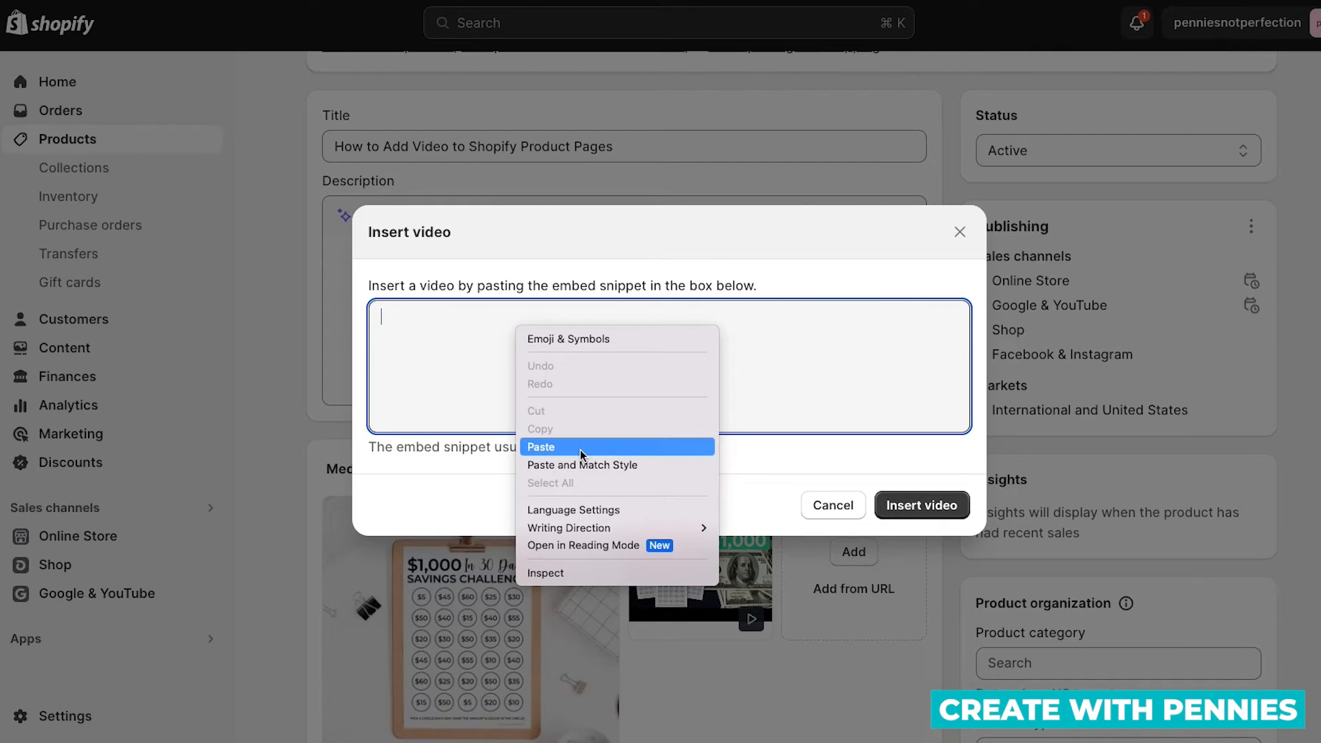
# Paste the YouTube iframe snippet and insert the video into the description
pyautogui.click(540, 446)
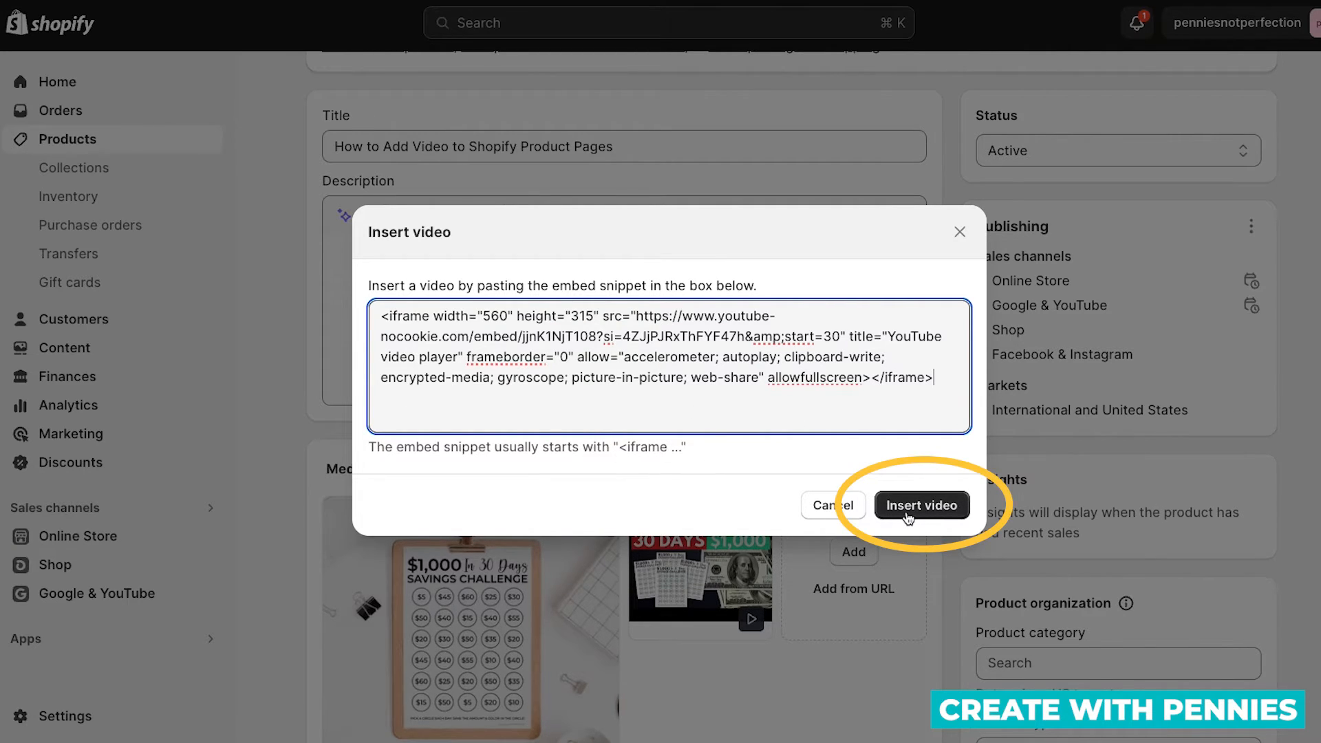
pyautogui.click(921, 504)
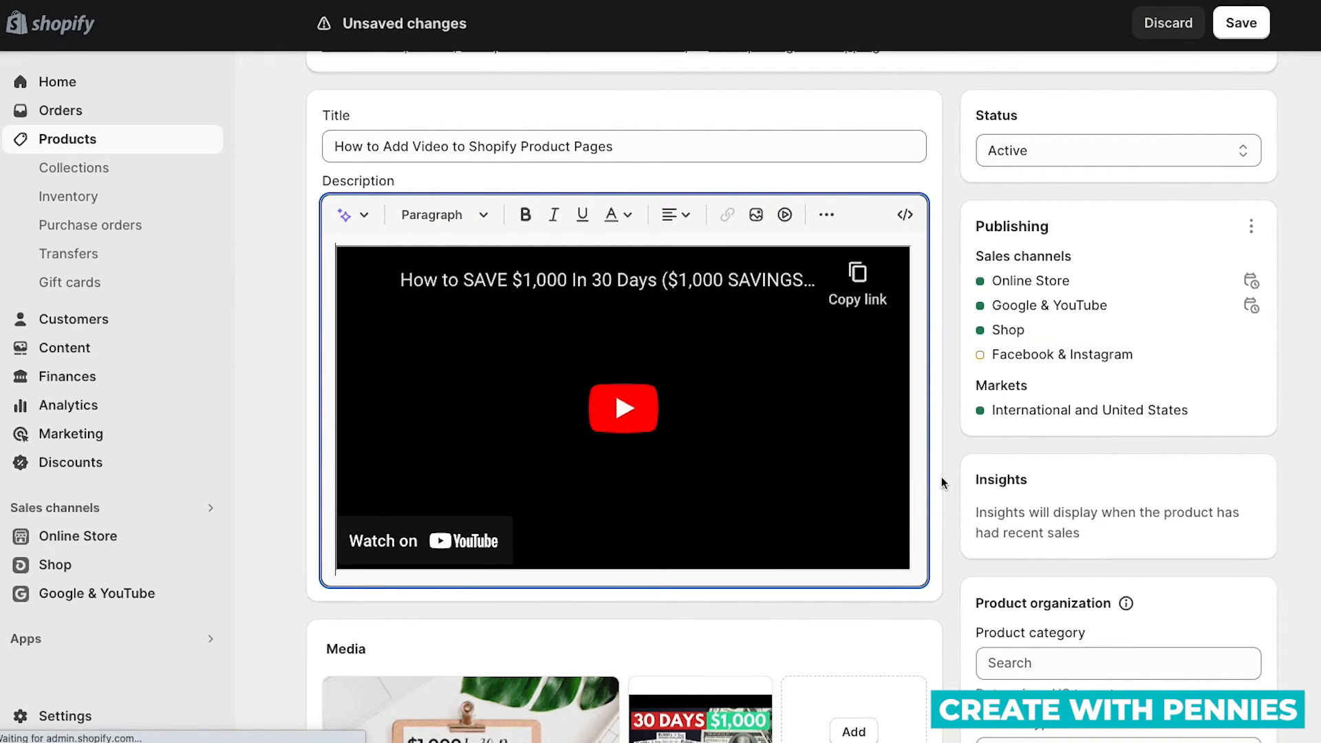
pyautogui.click(1239, 23)
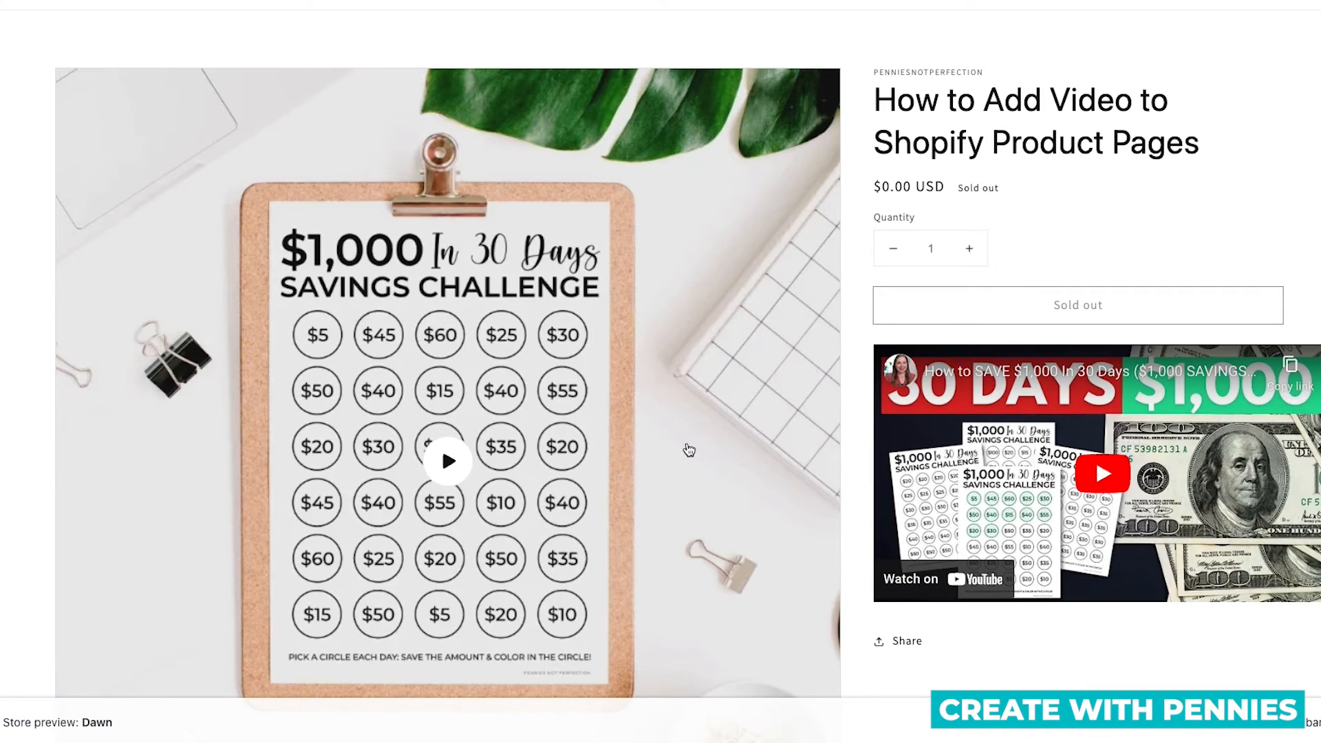
pyautogui.moveTo(1225, 459)
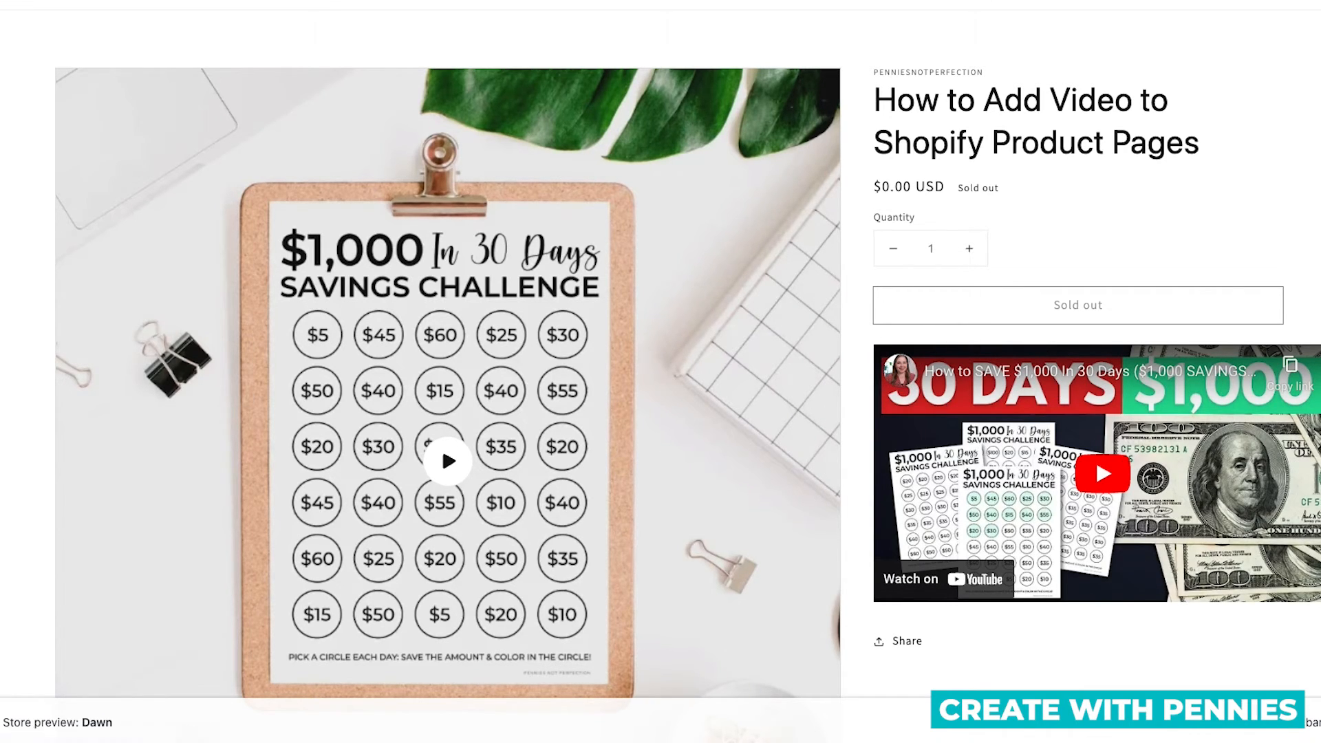
pyautogui.moveTo(1179, 510)
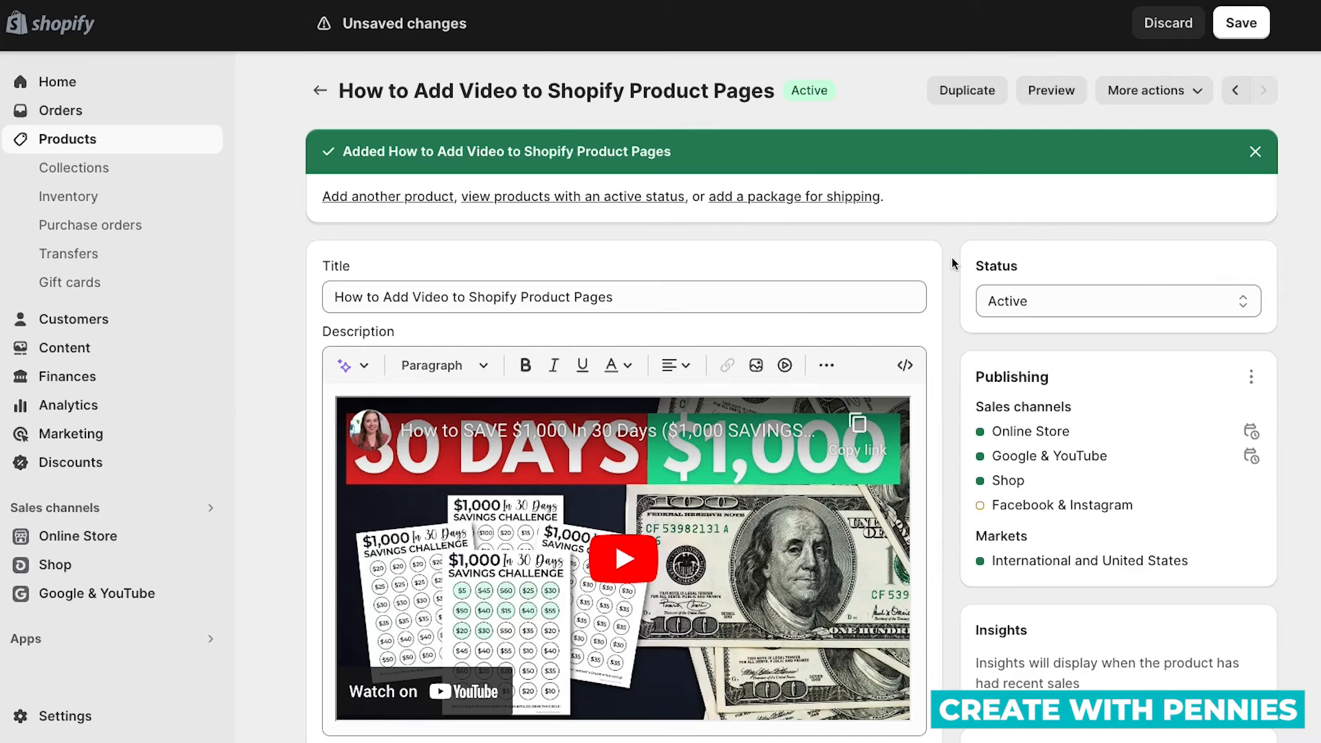
# Scroll the product editor past the Description down to the Media section
pyautogui.scroll(-3)
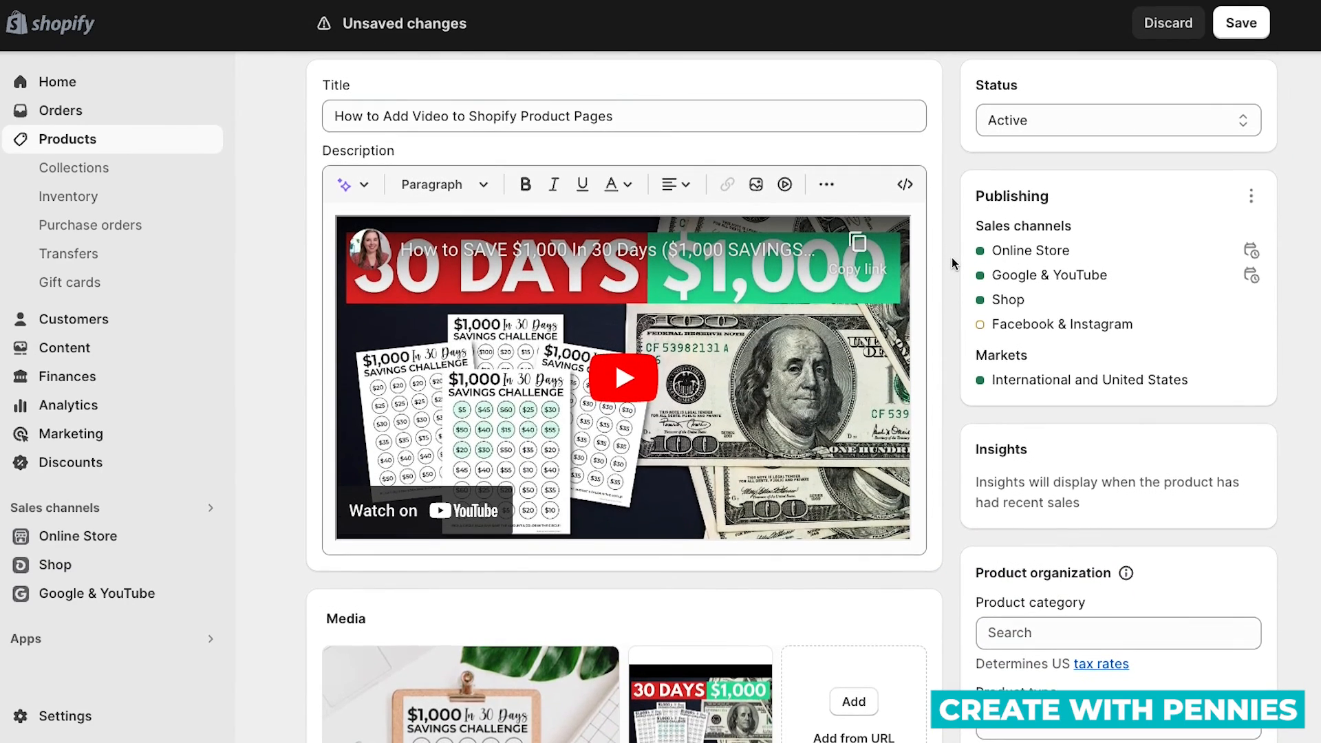
pyautogui.scroll(-3)
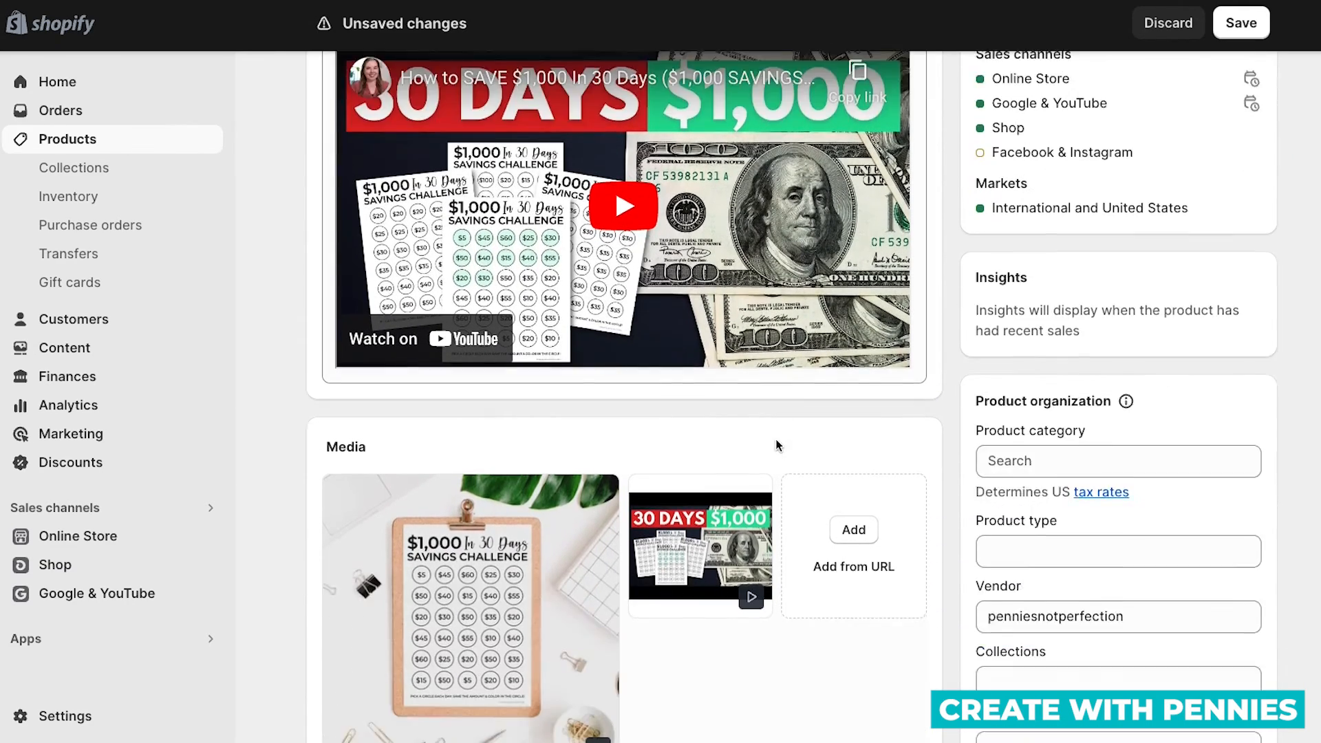
pyautogui.scroll(-3)
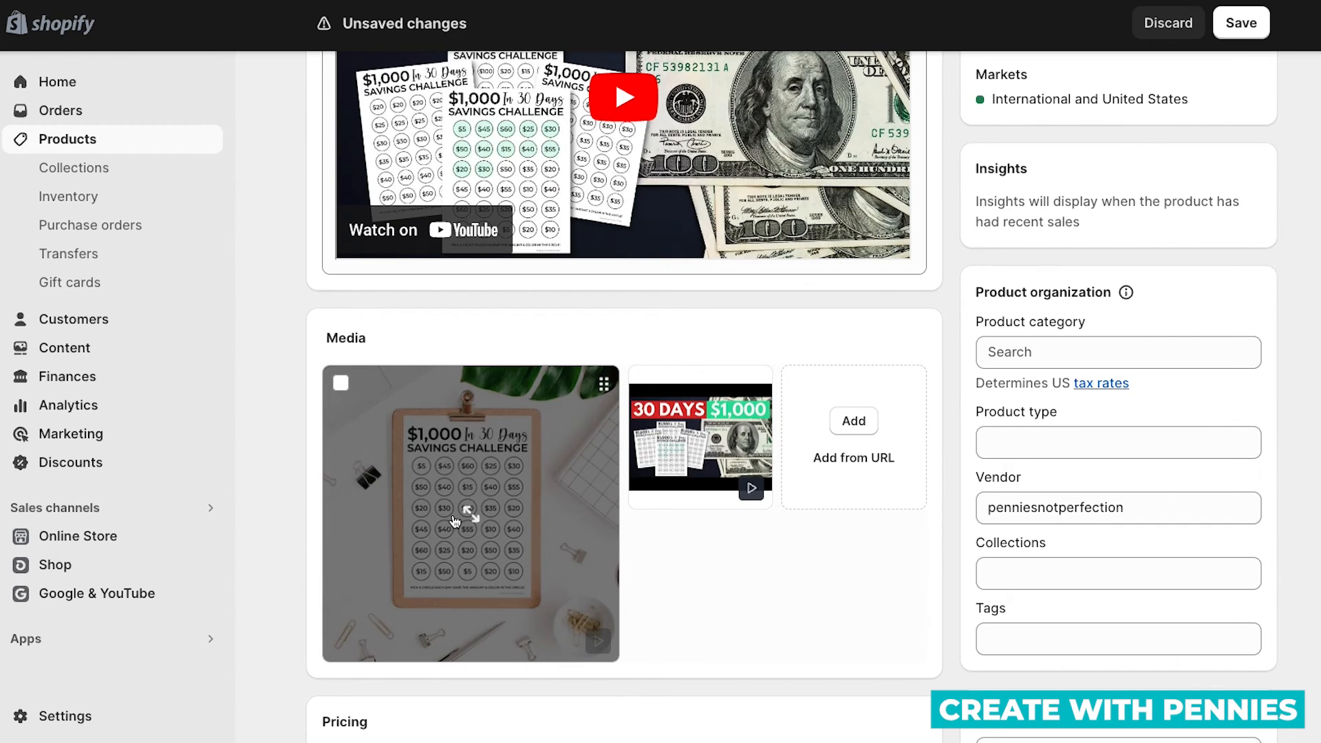